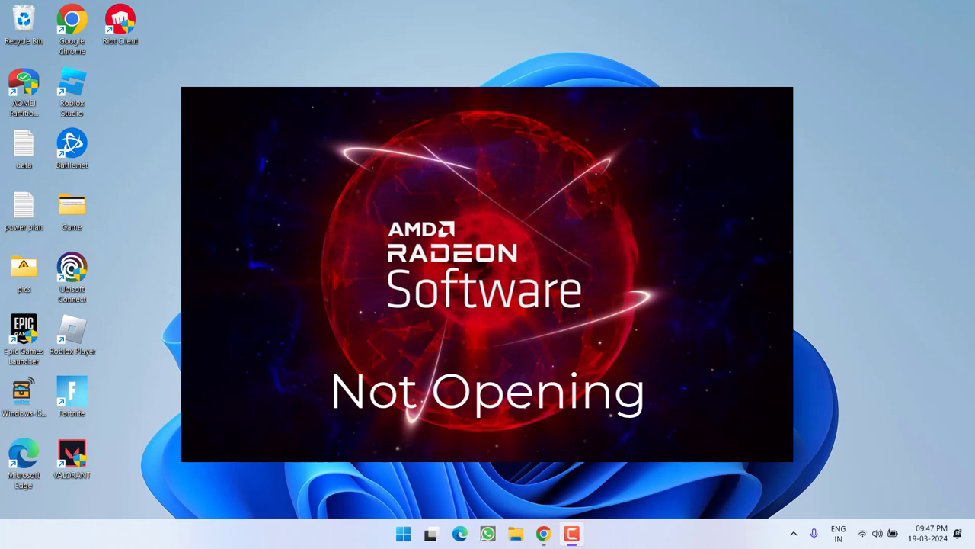
Step: Open the local AppData folder by running %localappdata% from the Run dialog
{"action": "right_click", "coordinate": [403, 533]}
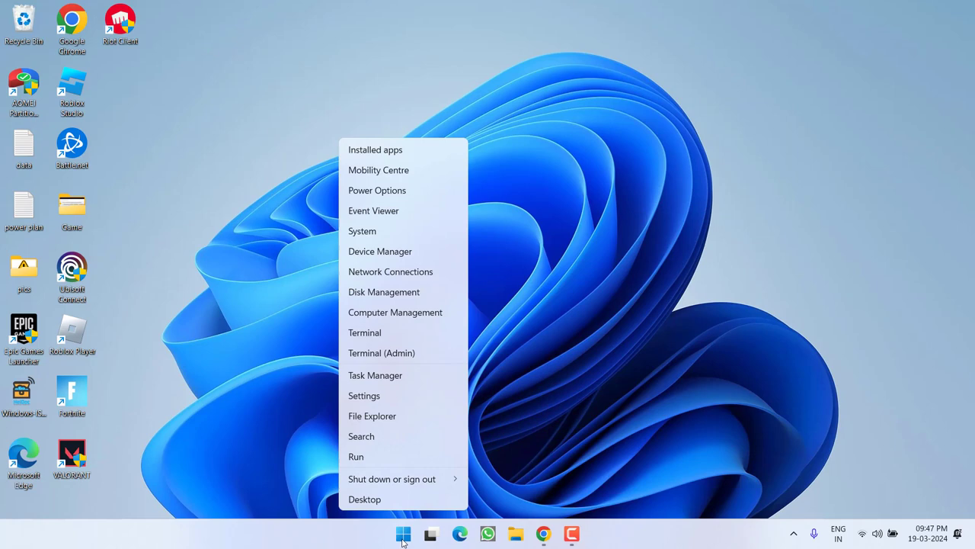
{"action": "left_click", "coordinate": [356, 455]}
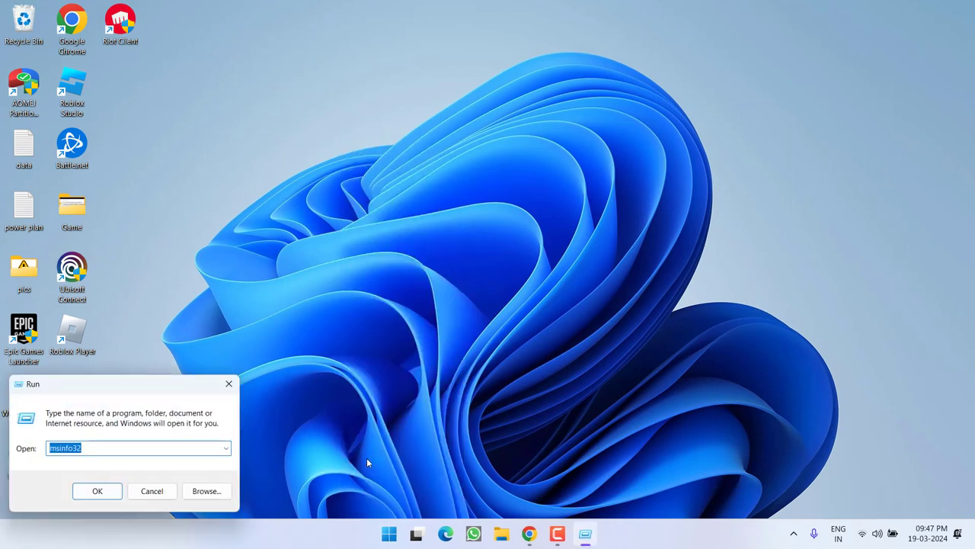
{"action": "type", "text": "%localappdata%"}
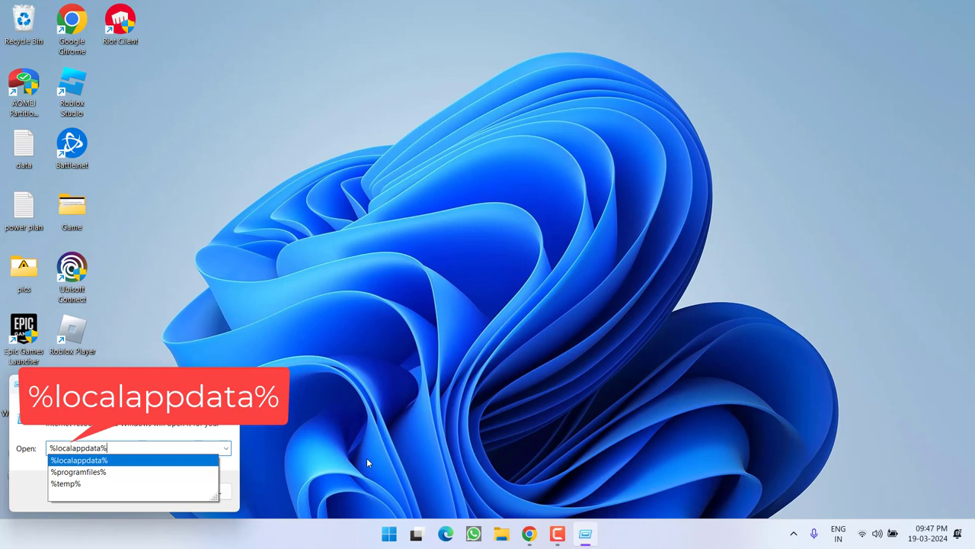
{"action": "key", "text": "Enter"}
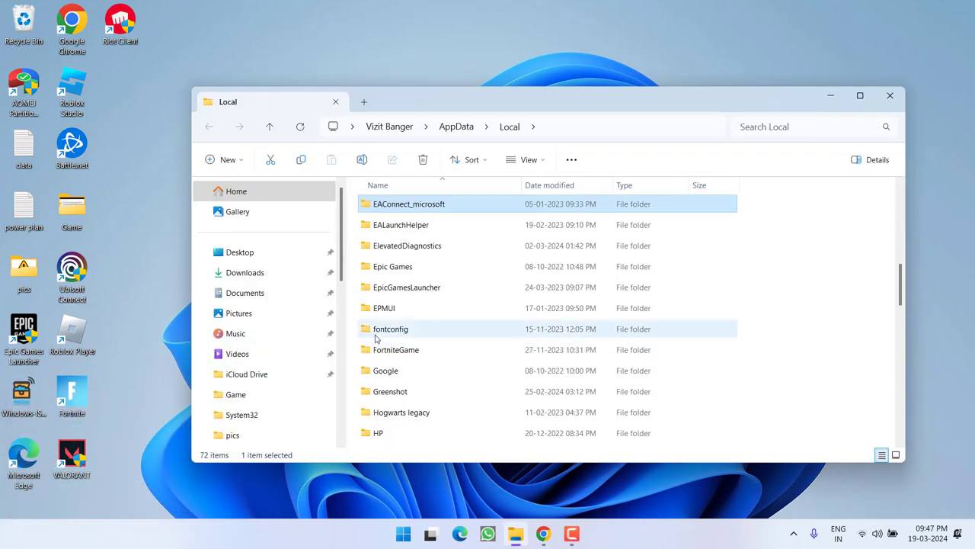
Step: Rename EpicGamesLauncher > Saved > Logs to oldbackupLogs, then close File Explorer
{"action": "left_click", "coordinate": [406, 287]}
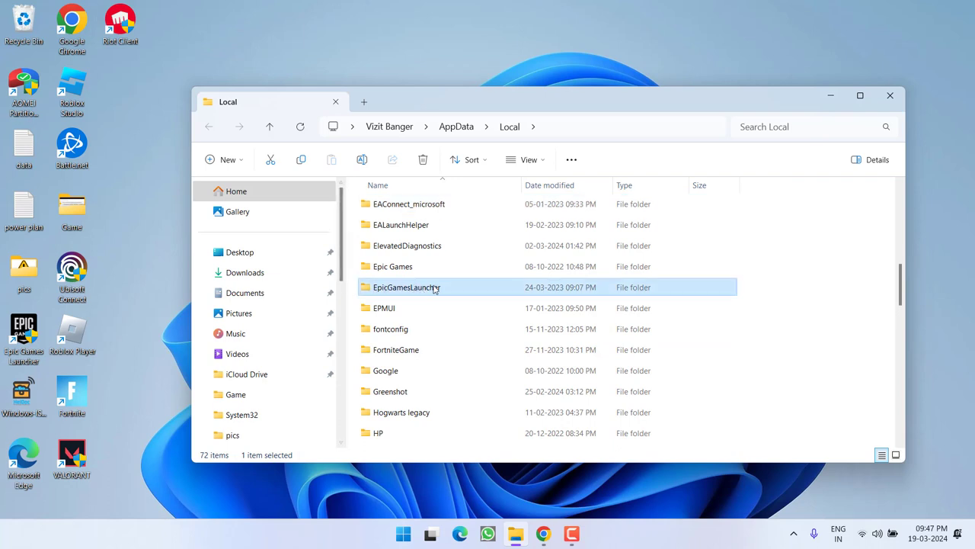
{"action": "double_click", "coordinate": [407, 288]}
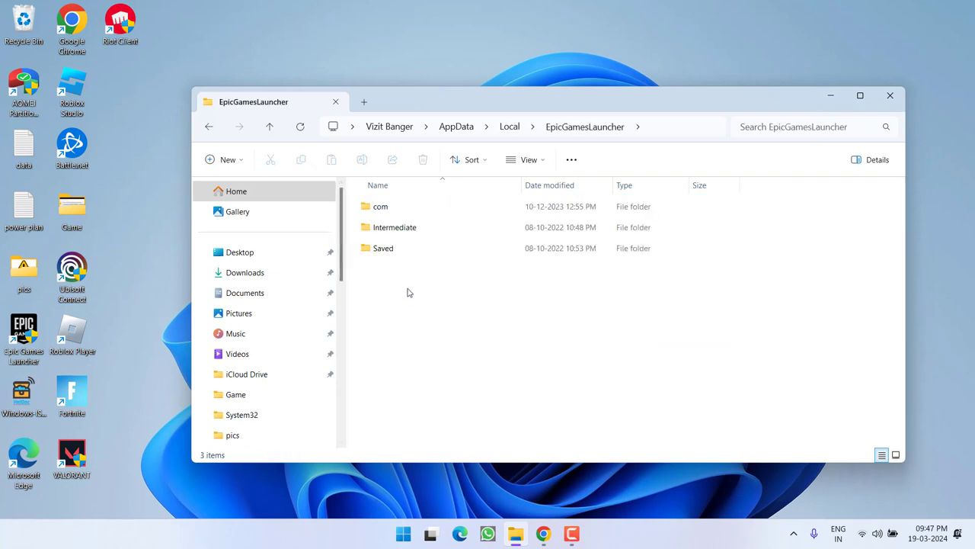
{"action": "double_click", "coordinate": [383, 248]}
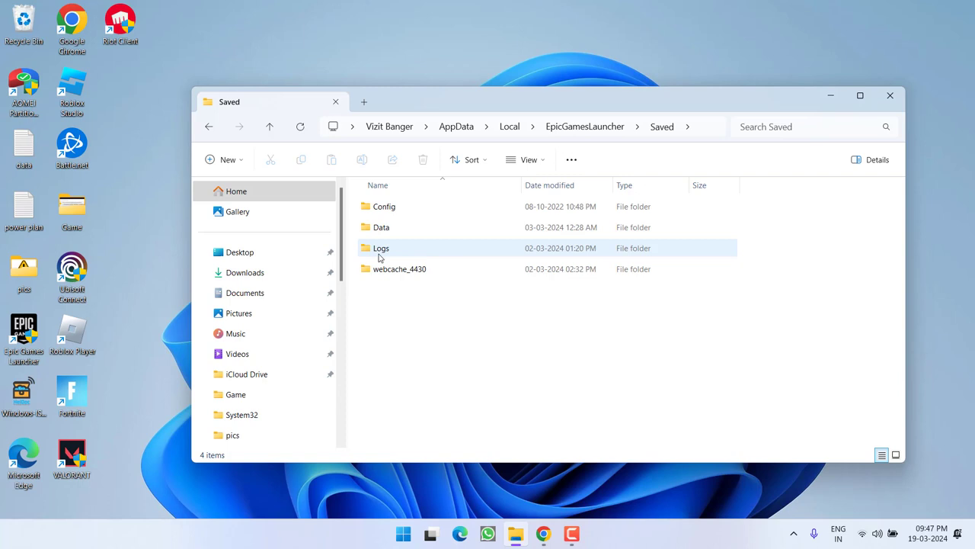
{"action": "mouse_move", "coordinate": [387, 251]}
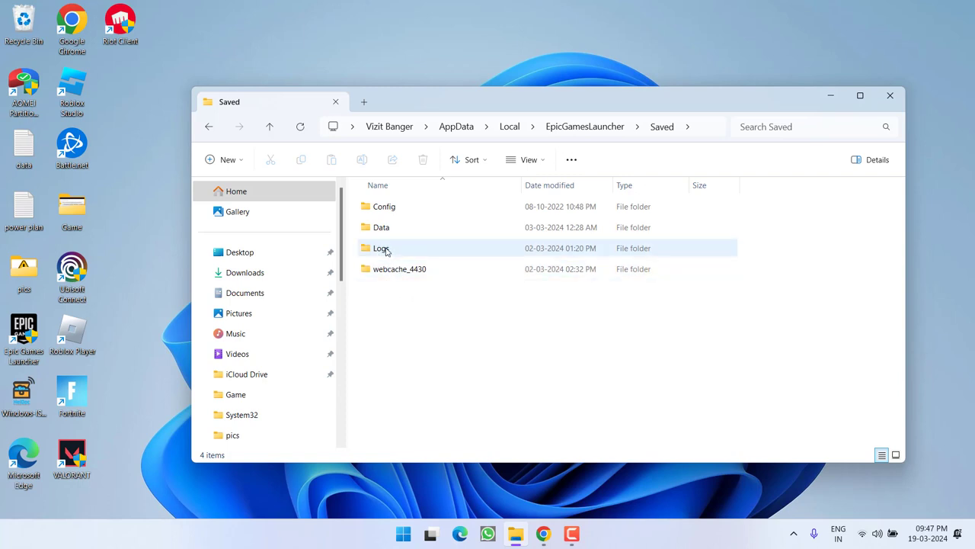
{"action": "right_click", "coordinate": [381, 248]}
{"action": "type", "text": "old"}
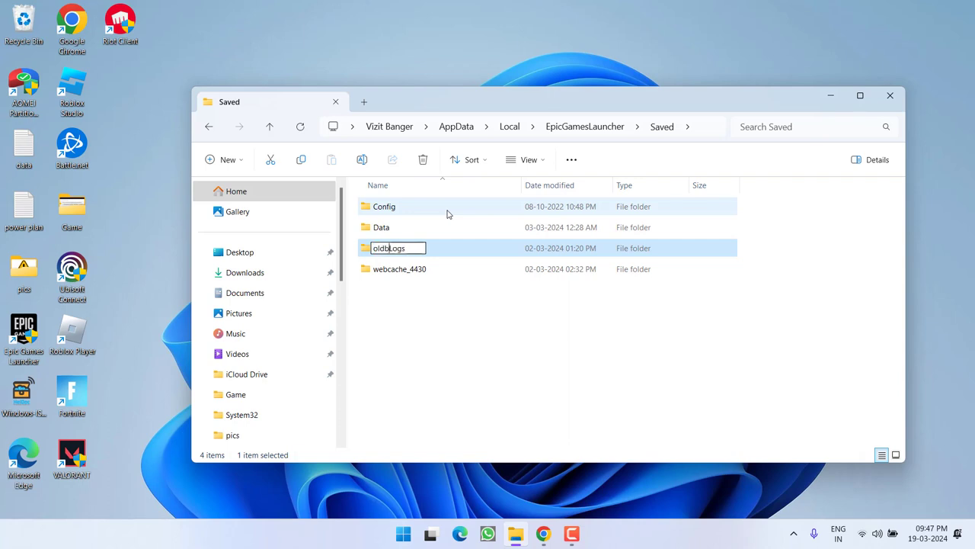
{"action": "type", "text": "backup"}
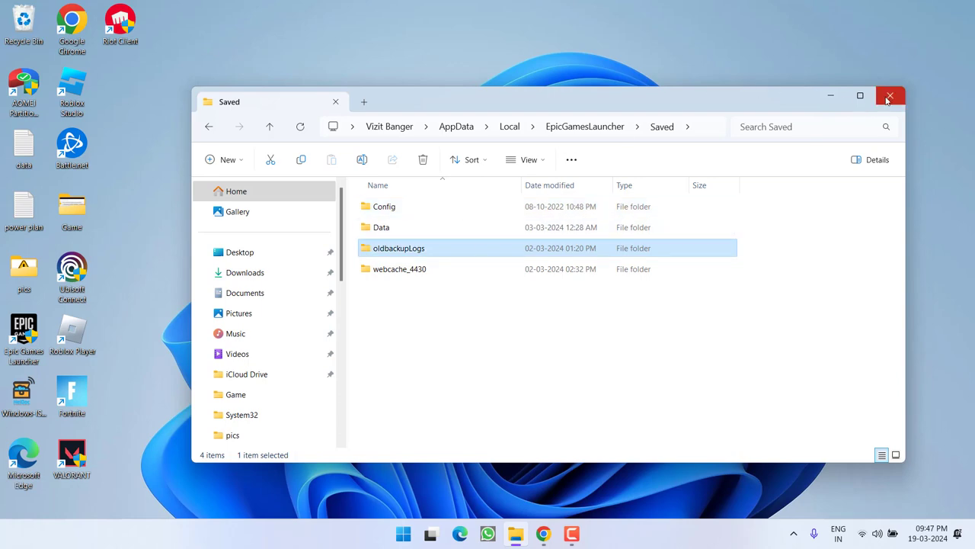
{"action": "left_click", "coordinate": [890, 97]}
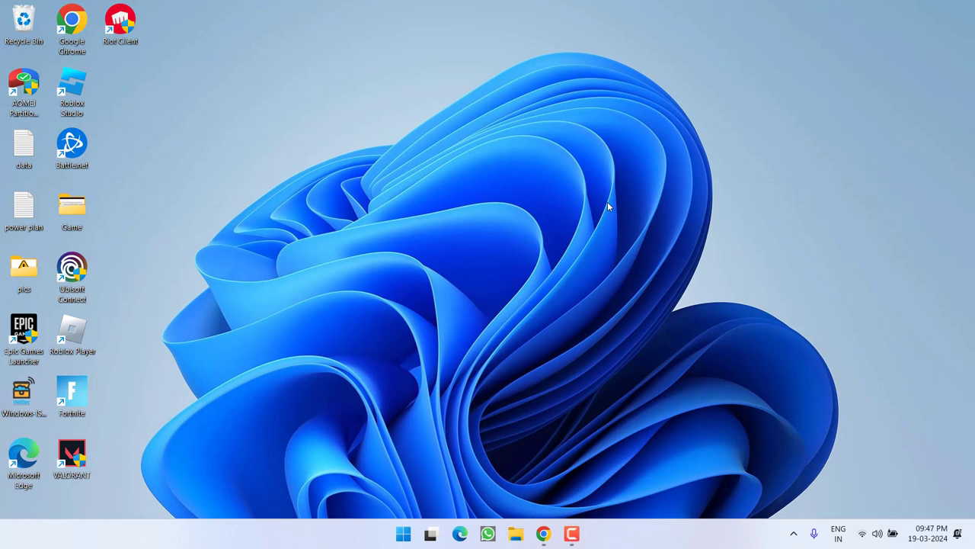
{"action": "mouse_move", "coordinate": [403, 395]}
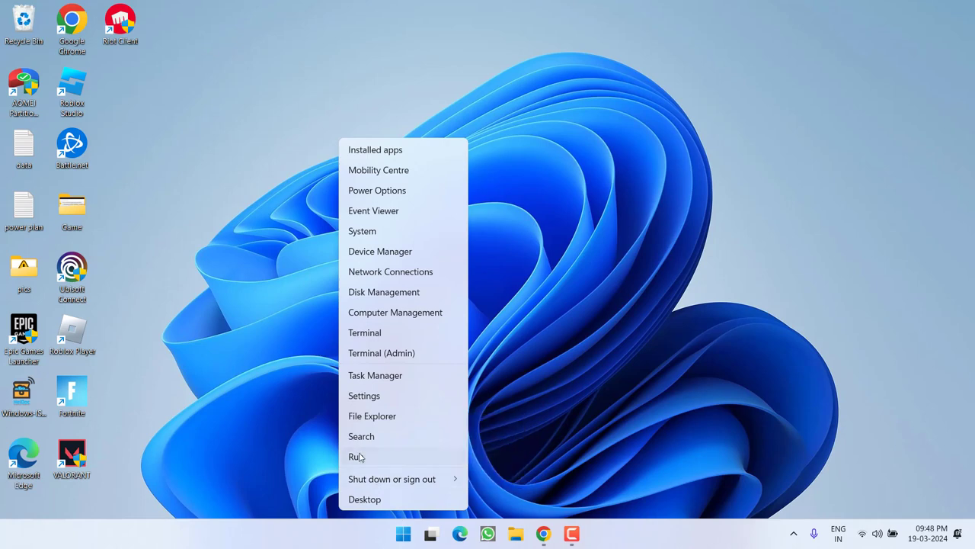
Step: Run %localappdata% again to reopen the local AppData folder
{"action": "left_click", "coordinate": [355, 456]}
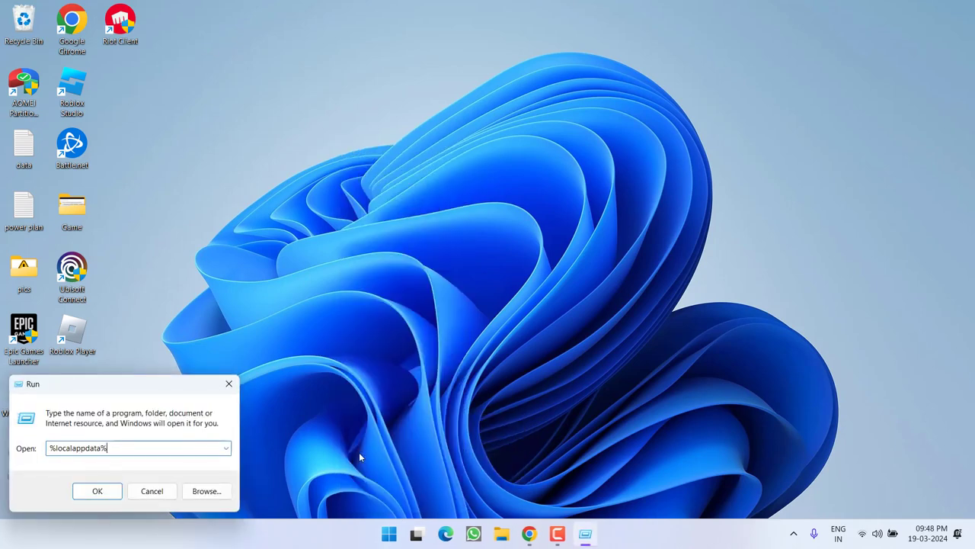
{"action": "left_click", "coordinate": [97, 491]}
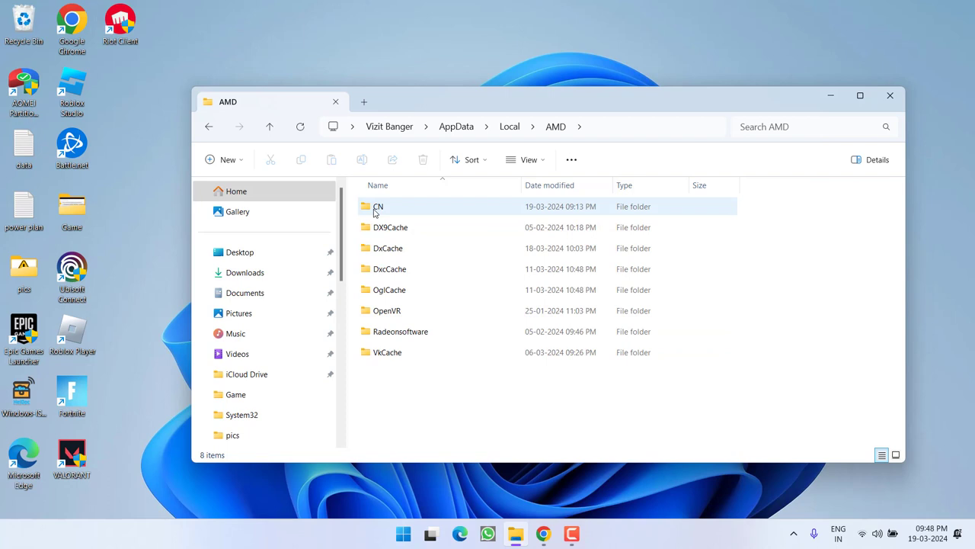
Step: Delete gmdb.blb from the AMD > CN folder and close File Explorer
{"action": "double_click", "coordinate": [378, 207]}
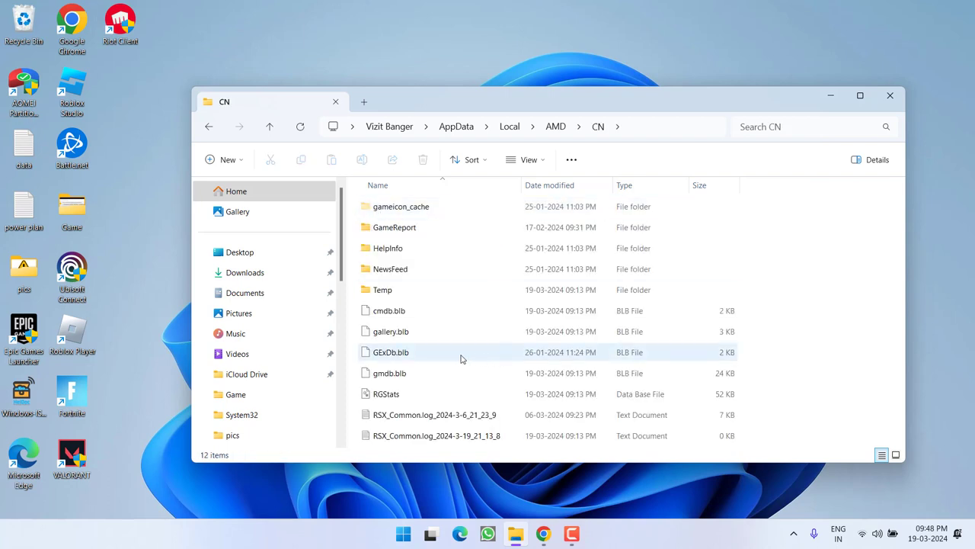
{"action": "left_click", "coordinate": [390, 373]}
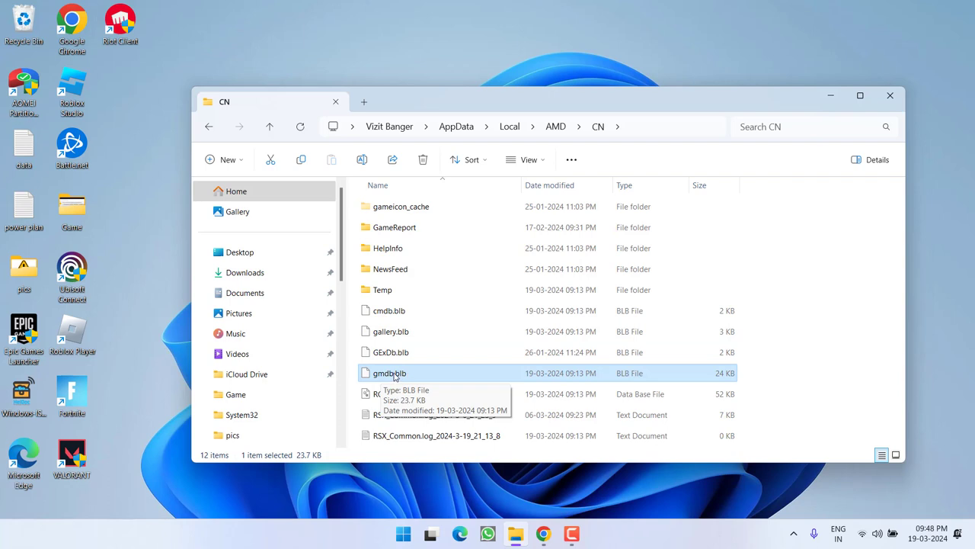
{"action": "right_click", "coordinate": [389, 373]}
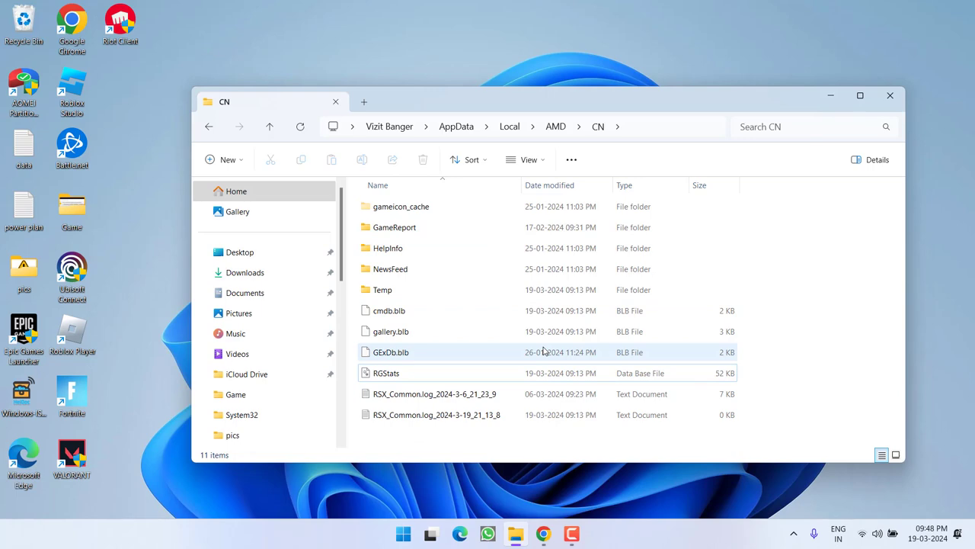
{"action": "left_click", "coordinate": [889, 95]}
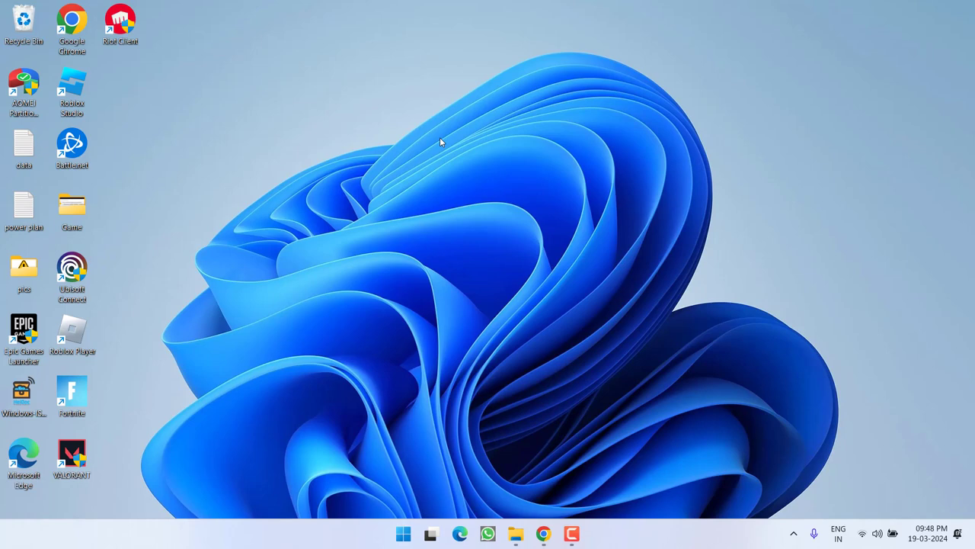
{"action": "mouse_move", "coordinate": [493, 447]}
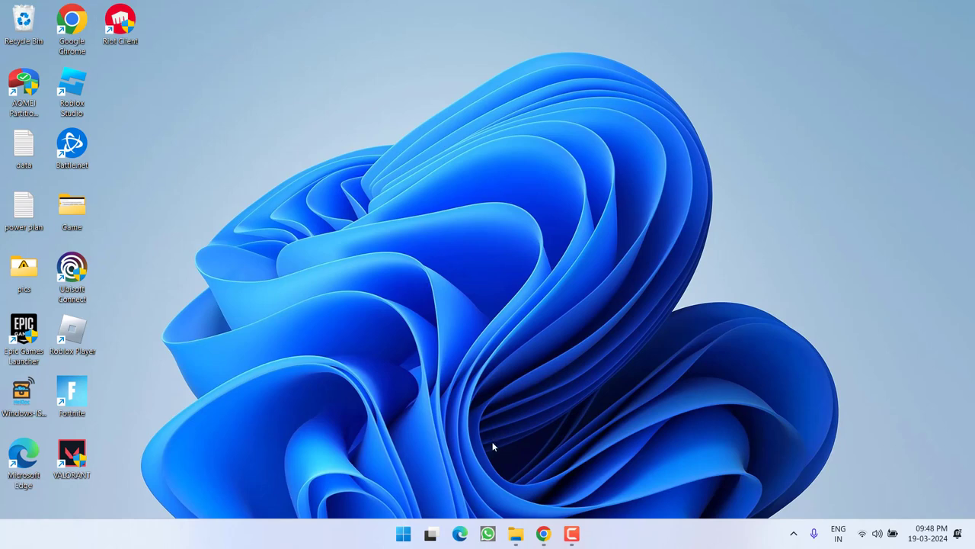
{"action": "mouse_move", "coordinate": [299, 192]}
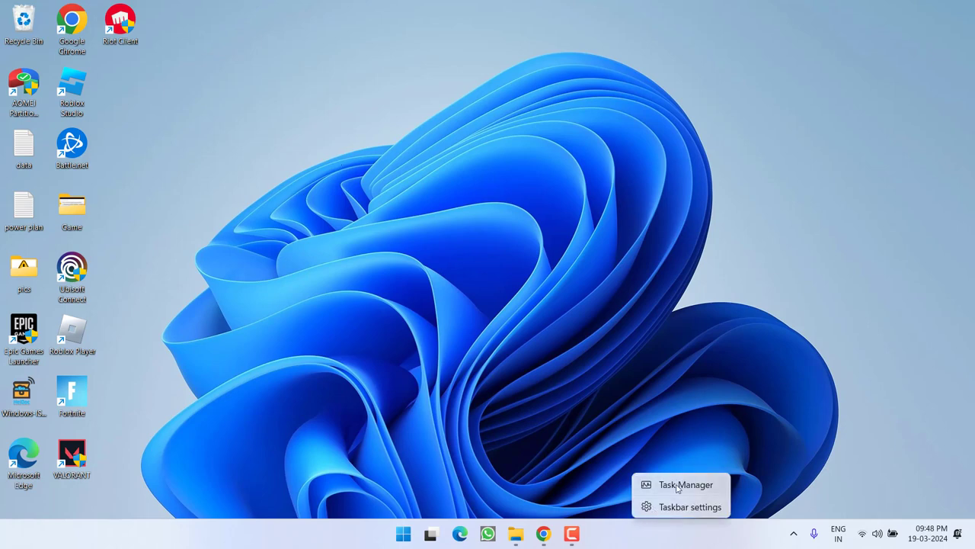
Step: Launch Task Manager from the taskbar context menu
{"action": "left_click", "coordinate": [685, 484]}
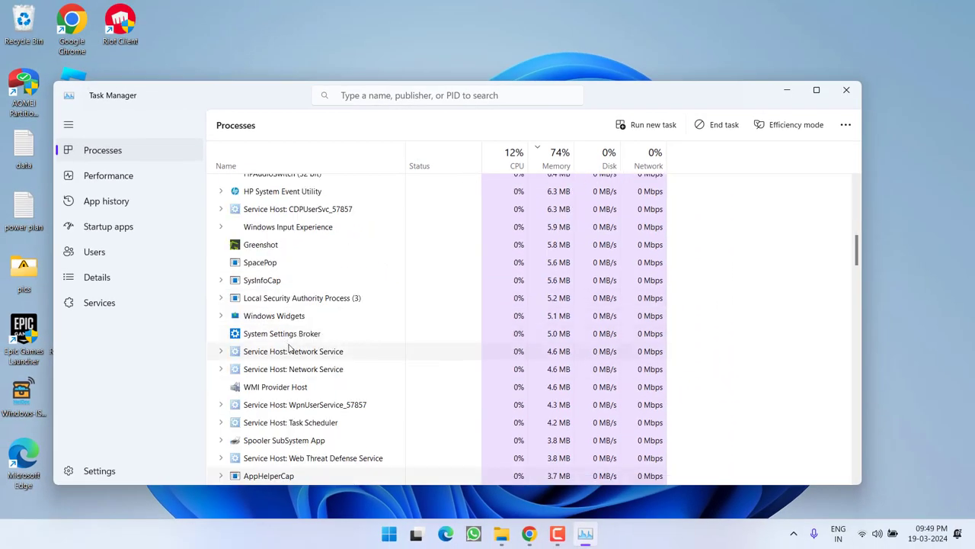
Step: Scroll the Processes list for AMD and Radeon processes, then close Task Manager
{"action": "scroll", "scroll_direction": "down", "scroll_amount": 3}
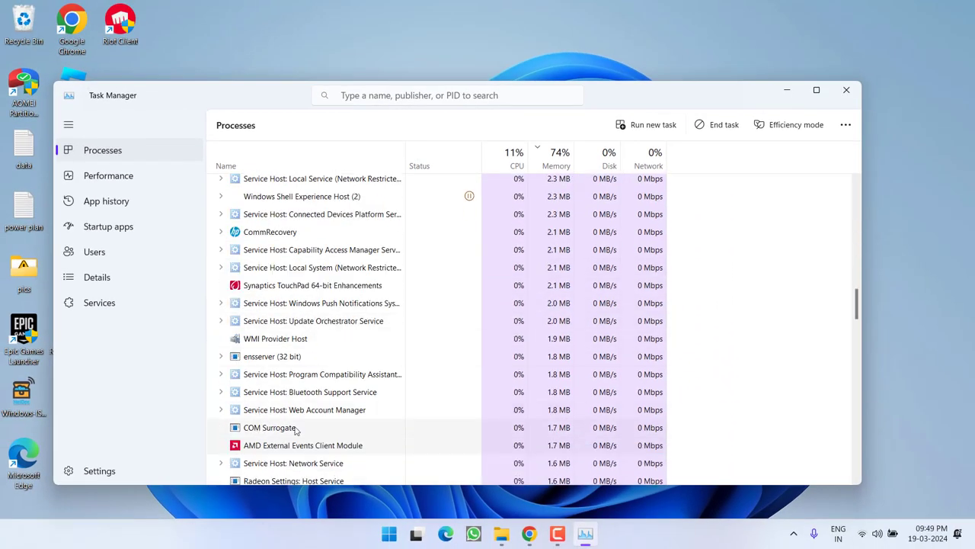
{"action": "right_click", "coordinate": [303, 445]}
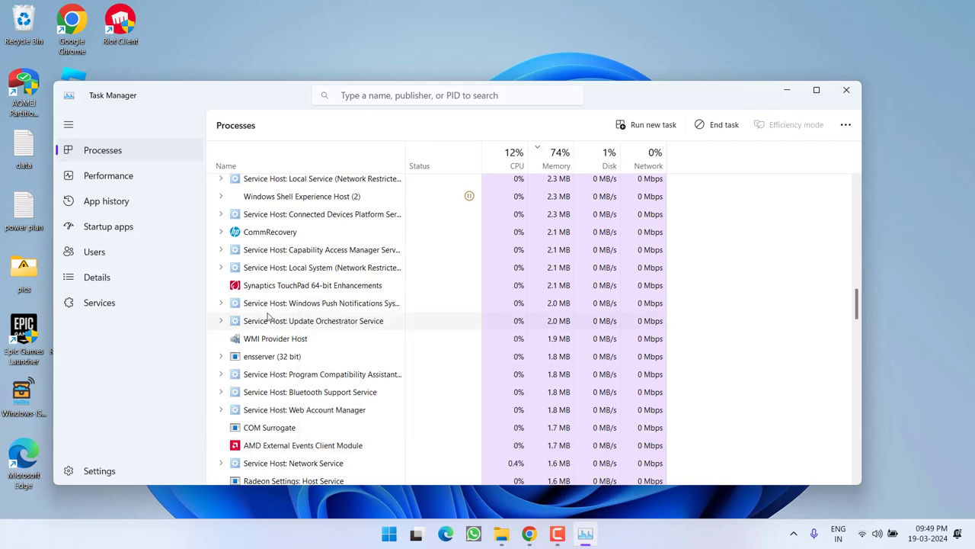
{"action": "scroll", "scroll_direction": "down", "scroll_amount": 3}
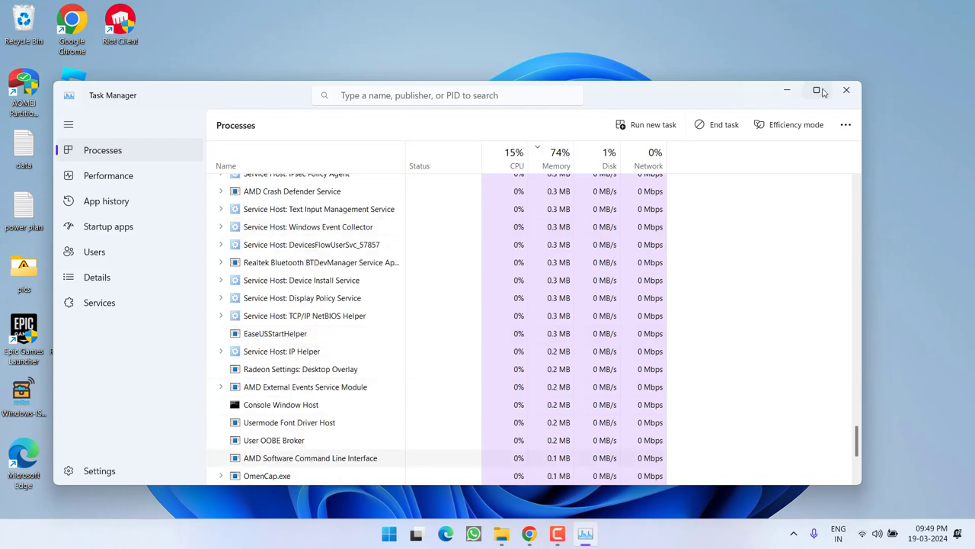
{"action": "left_click", "coordinate": [846, 90]}
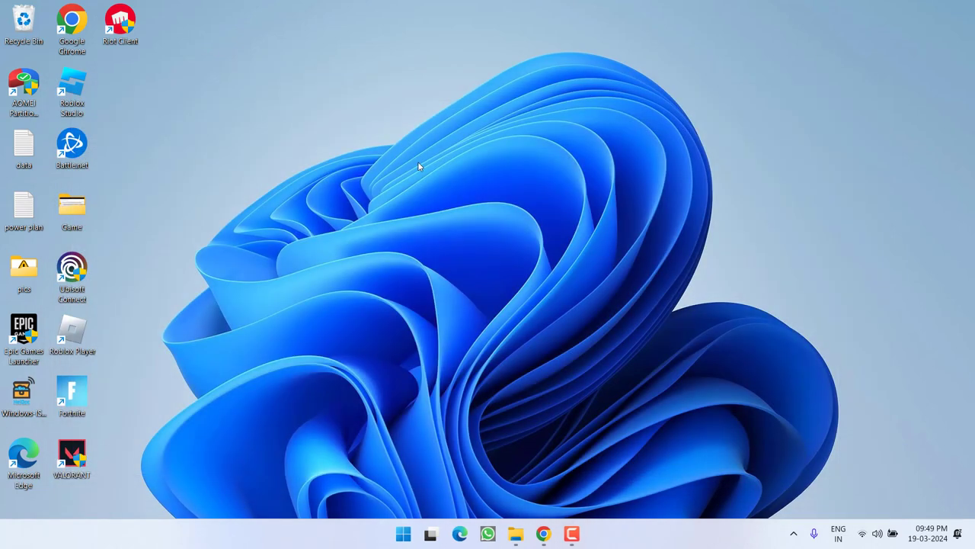
{"action": "mouse_move", "coordinate": [387, 171]}
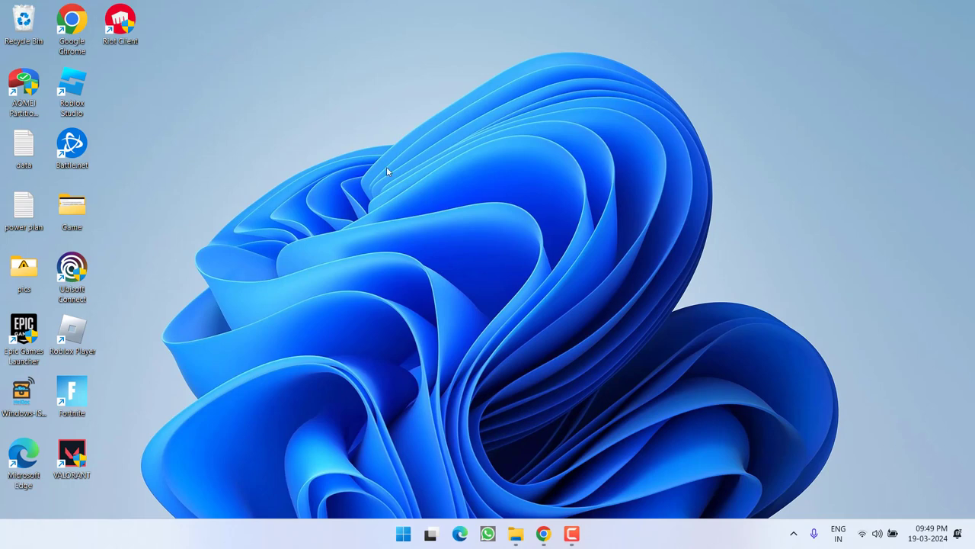
Step: Reopen Task Manager from the taskbar right-click menu
{"action": "right_click", "coordinate": [652, 541]}
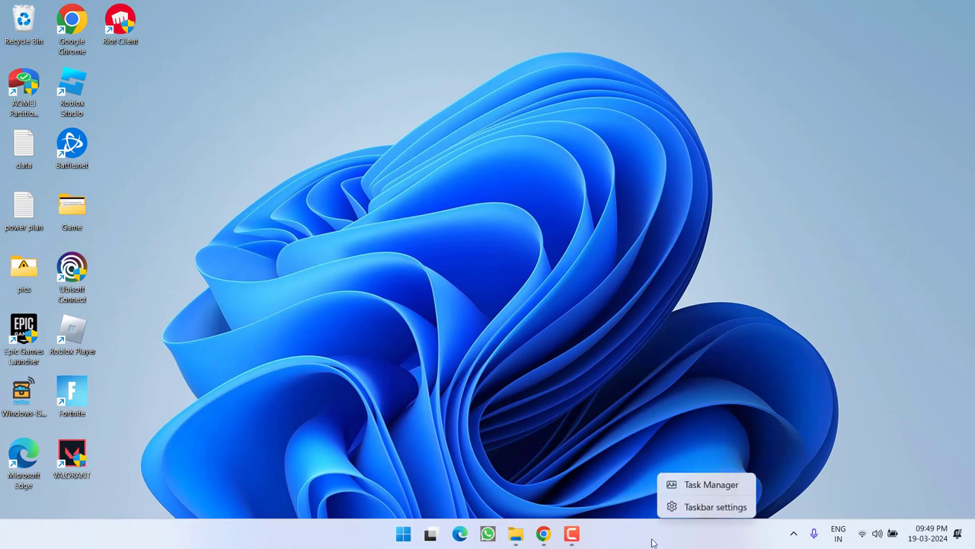
{"action": "left_click", "coordinate": [711, 484]}
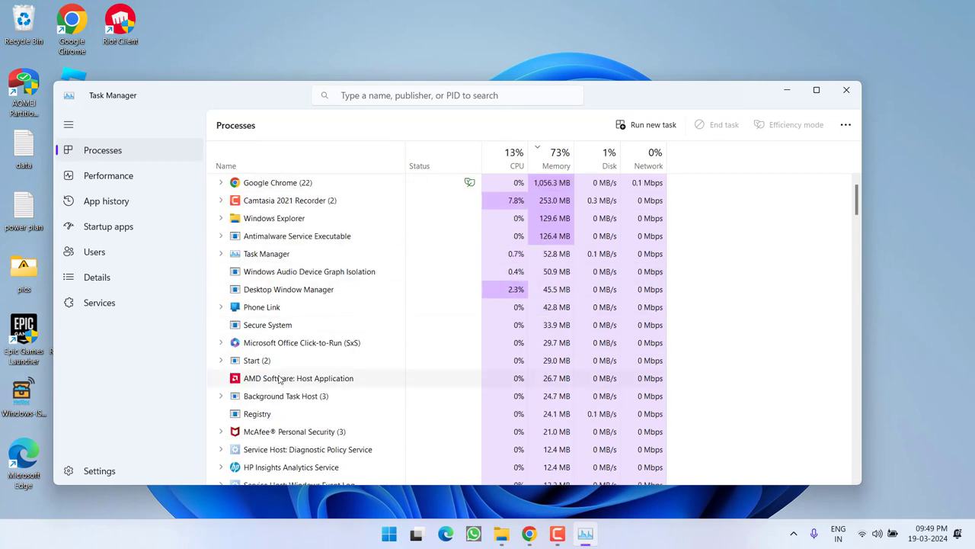
Step: End the AMD Software: Host Application task and close Task Manager
{"action": "right_click", "coordinate": [299, 378]}
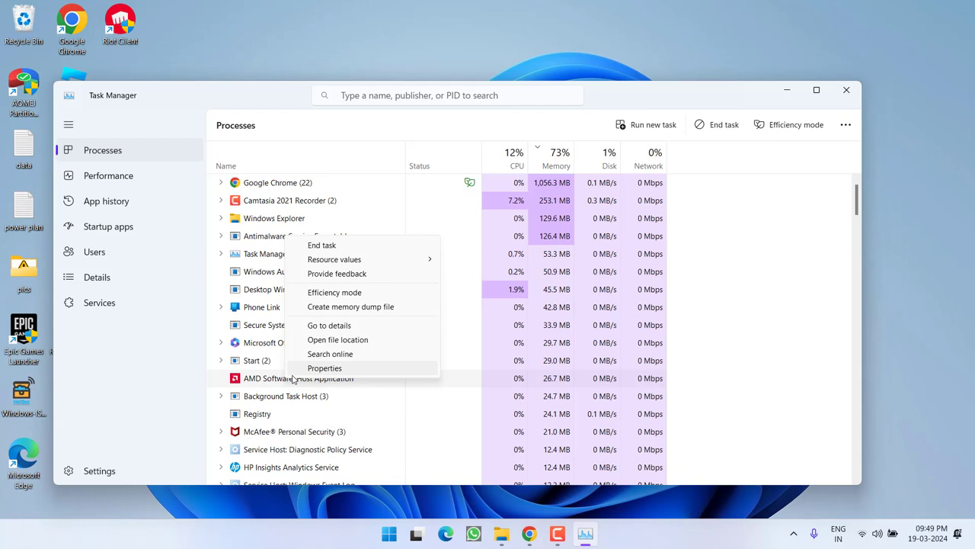
{"action": "mouse_move", "coordinate": [362, 244]}
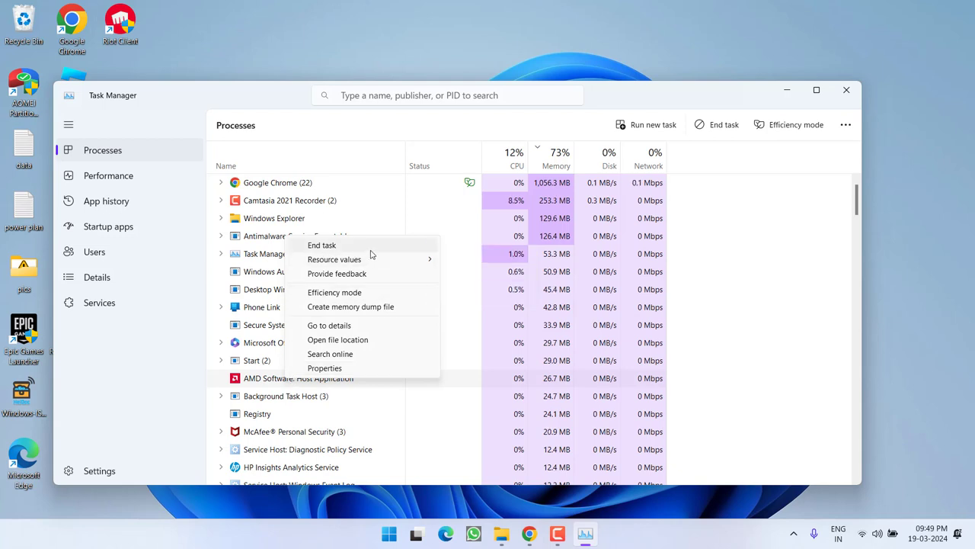
{"action": "mouse_move", "coordinate": [271, 421]}
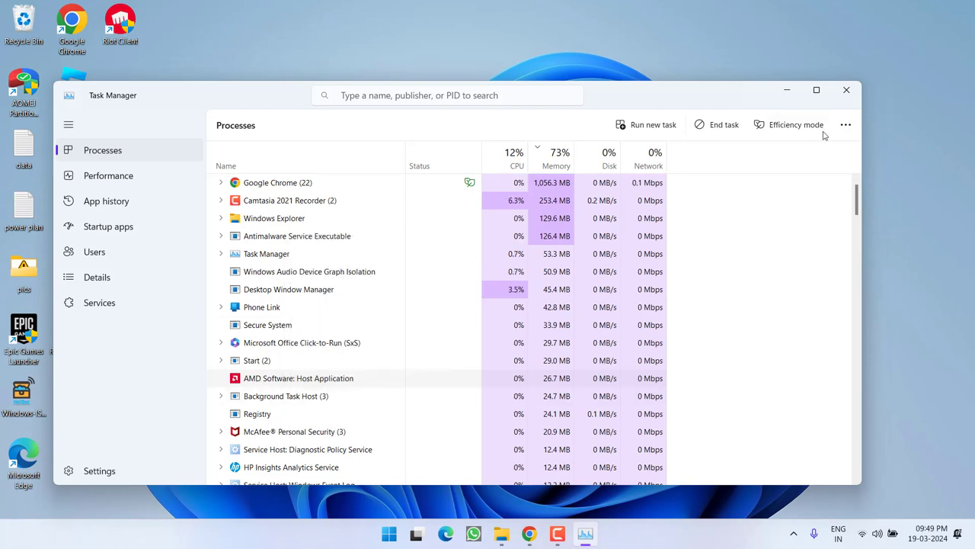
{"action": "left_click", "coordinate": [846, 90]}
{"action": "type", "text": "a"}
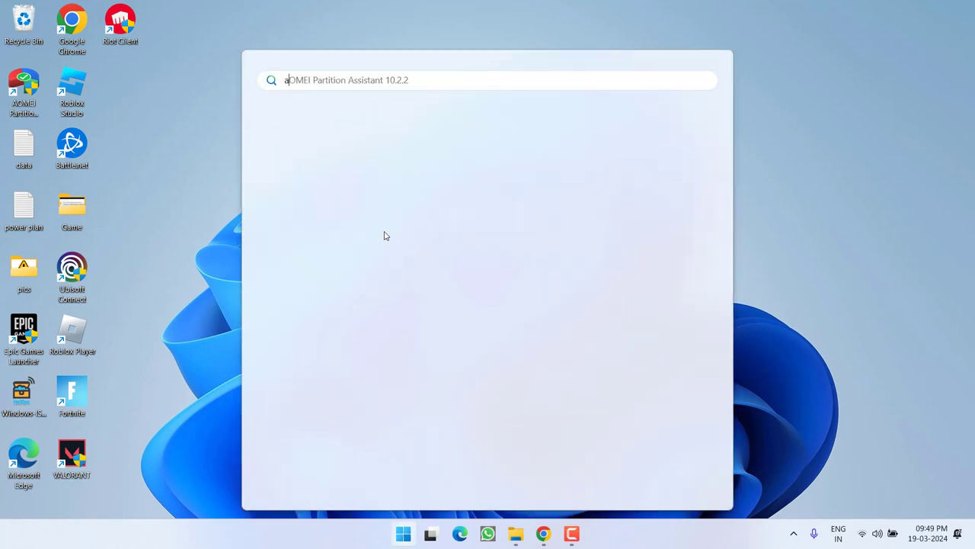
Step: Search 'amd' to find AMD Software: Adrenalin Edition, then open the Start quick links menu
{"action": "type", "text": "md"}
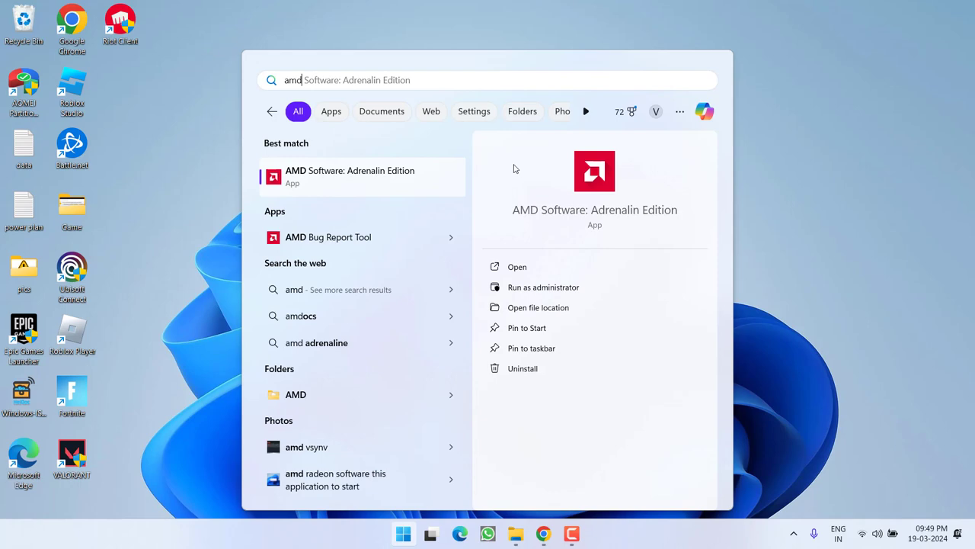
{"action": "mouse_move", "coordinate": [686, 170]}
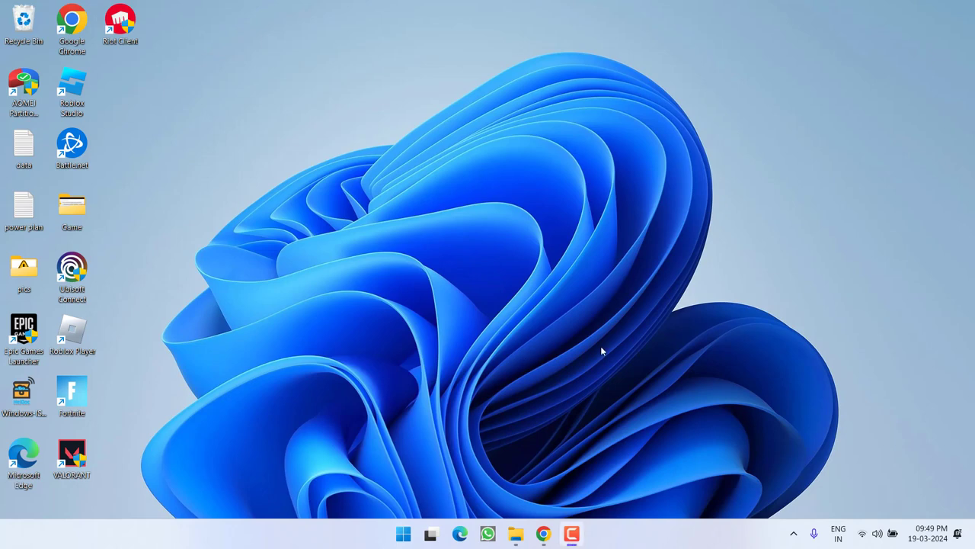
{"action": "mouse_move", "coordinate": [446, 221]}
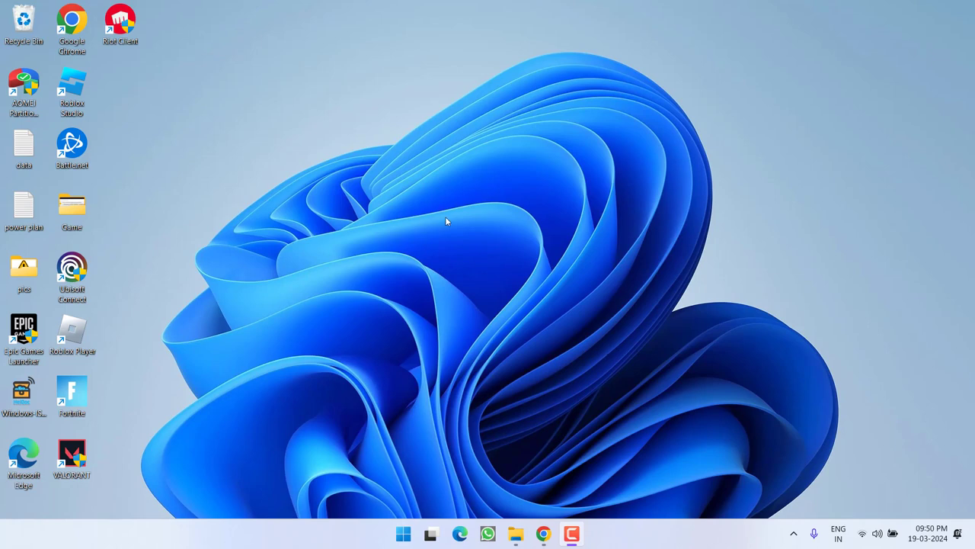
{"action": "right_click", "coordinate": [403, 533]}
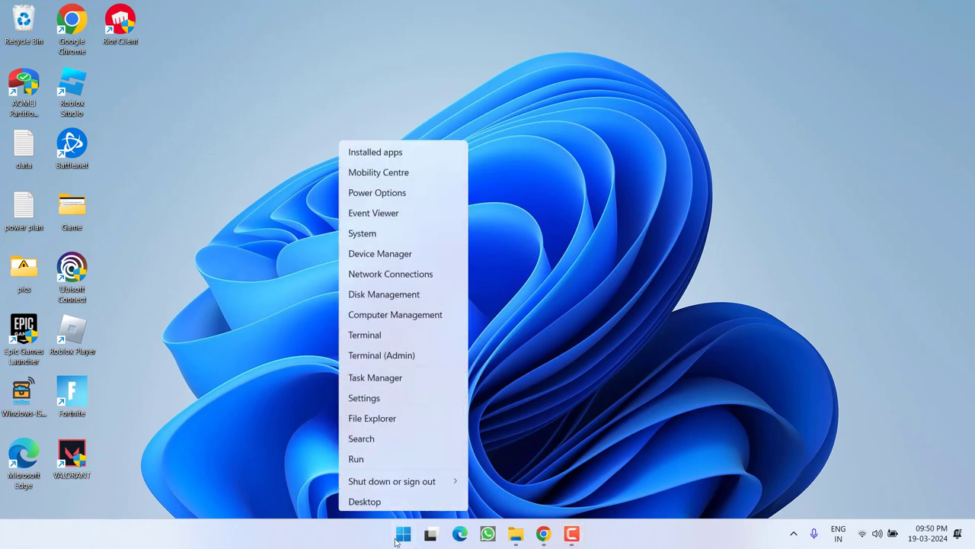
Step: Run sysdm.cpl and open Hardware > Device Installation Settings in System Properties
{"action": "left_click", "coordinate": [356, 458]}
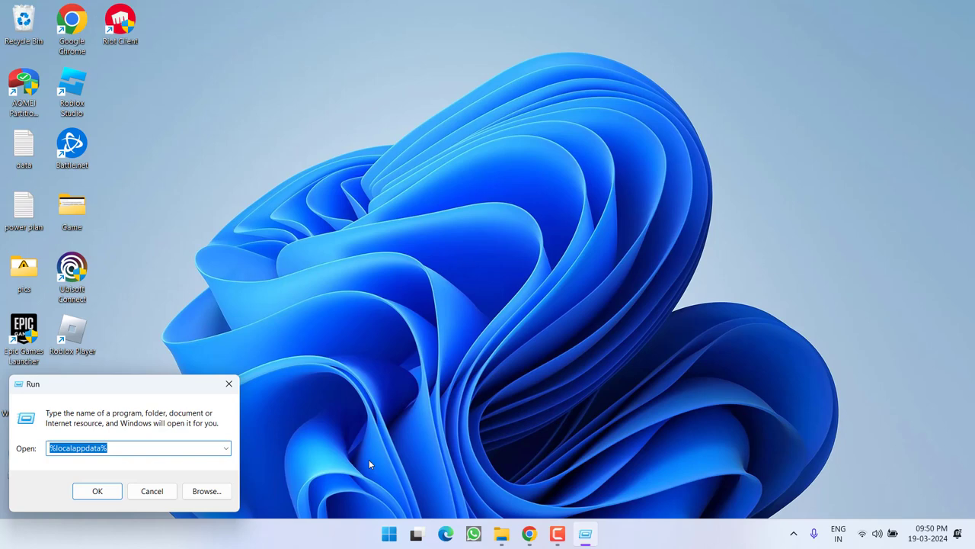
{"action": "type", "text": "sysdm.cpl"}
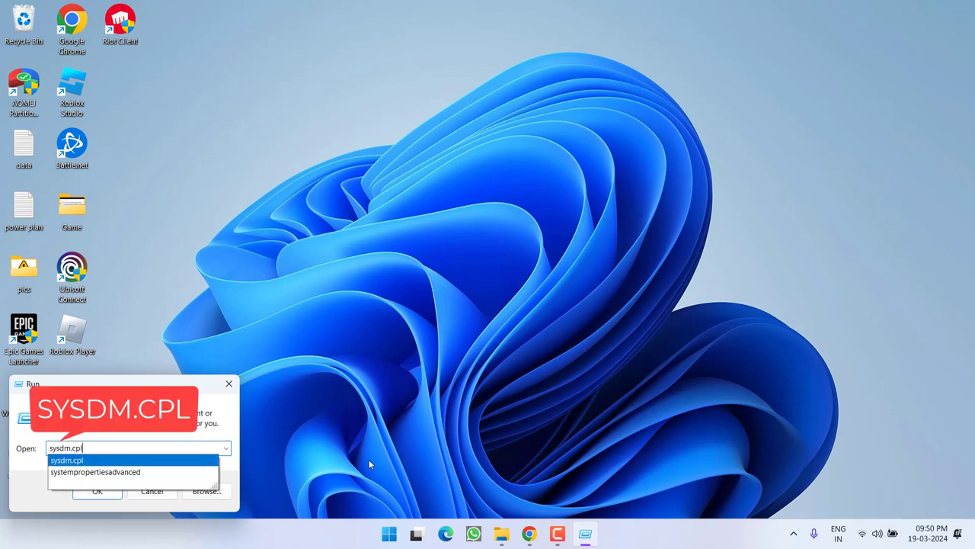
{"action": "left_click", "coordinate": [97, 490]}
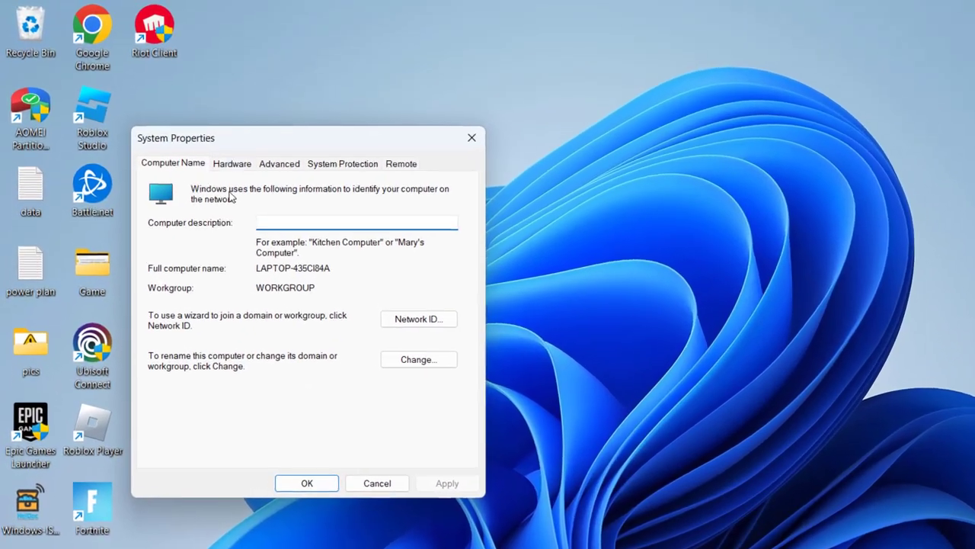
{"action": "left_click", "coordinate": [232, 163]}
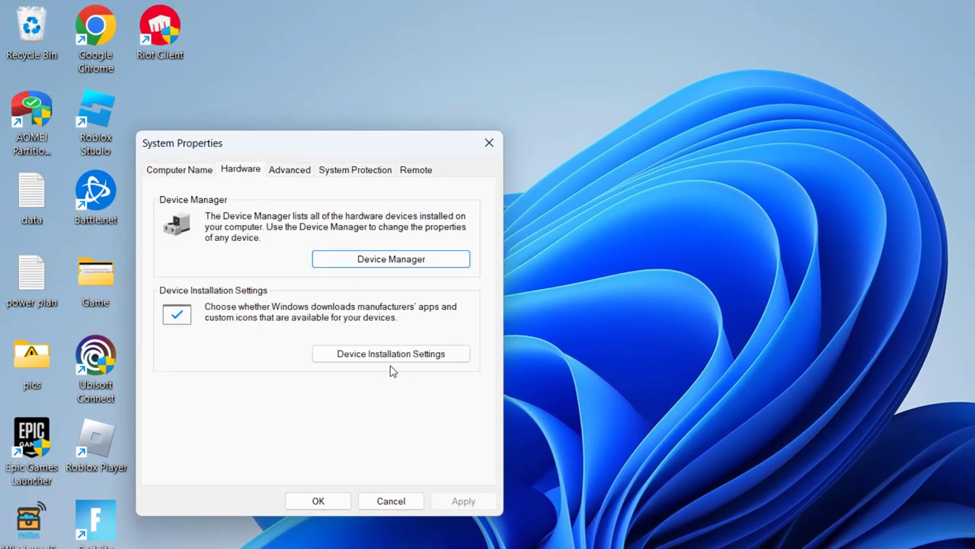
{"action": "left_click", "coordinate": [390, 353]}
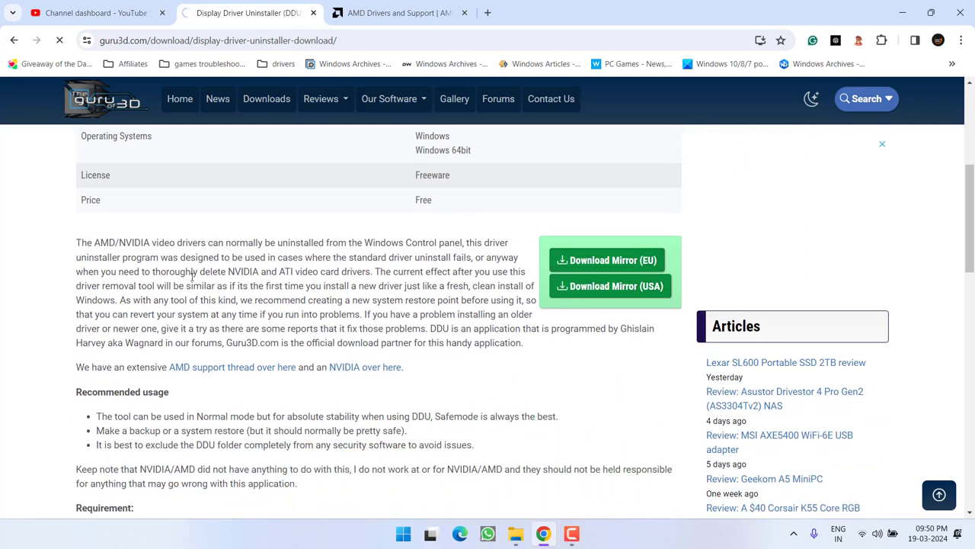
Step: Download DDU 18.0.7.3 from a Guru3D download mirror, then close Chrome
{"action": "left_click", "coordinate": [614, 259]}
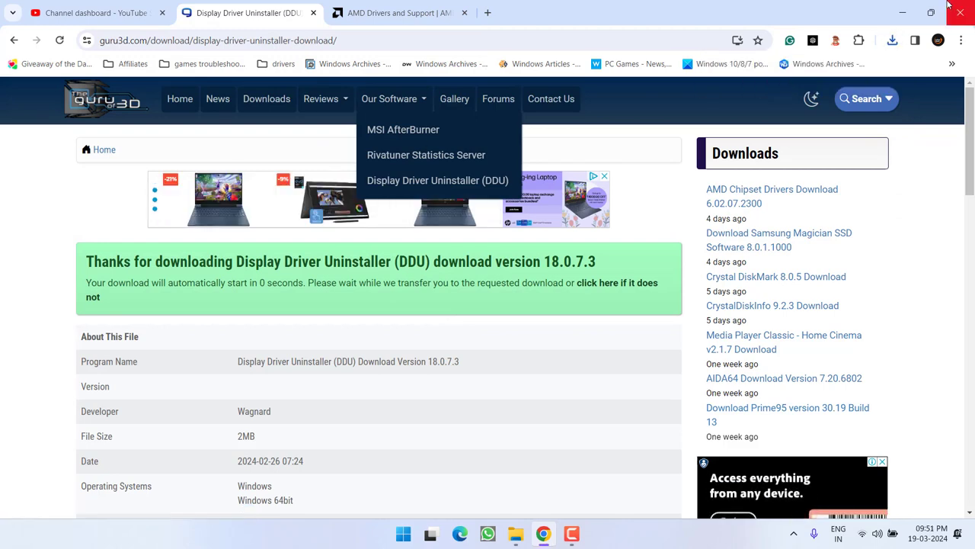
{"action": "left_click", "coordinate": [960, 13]}
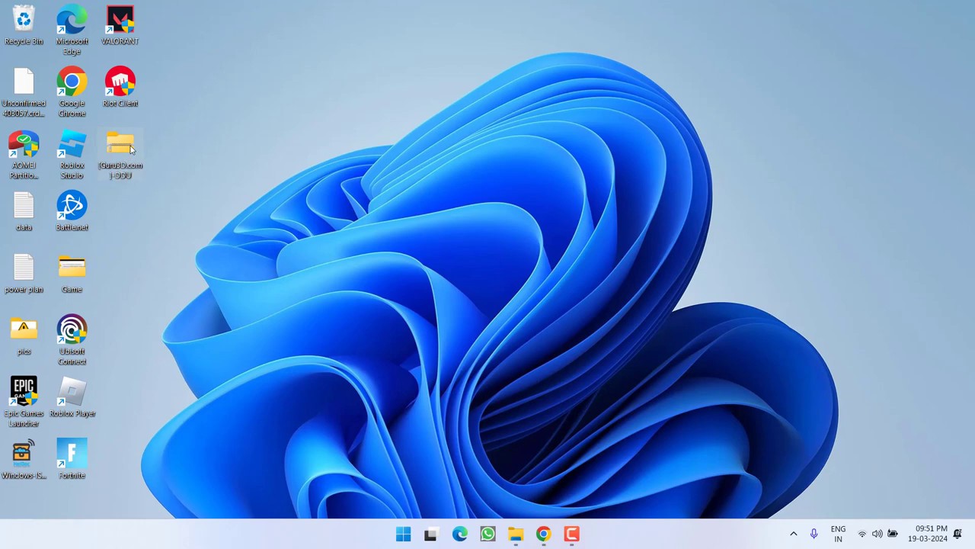
Step: Open the DDU archive on the desktop and extract the DDU v18.0.7.3 7z package
{"action": "double_click", "coordinate": [119, 145]}
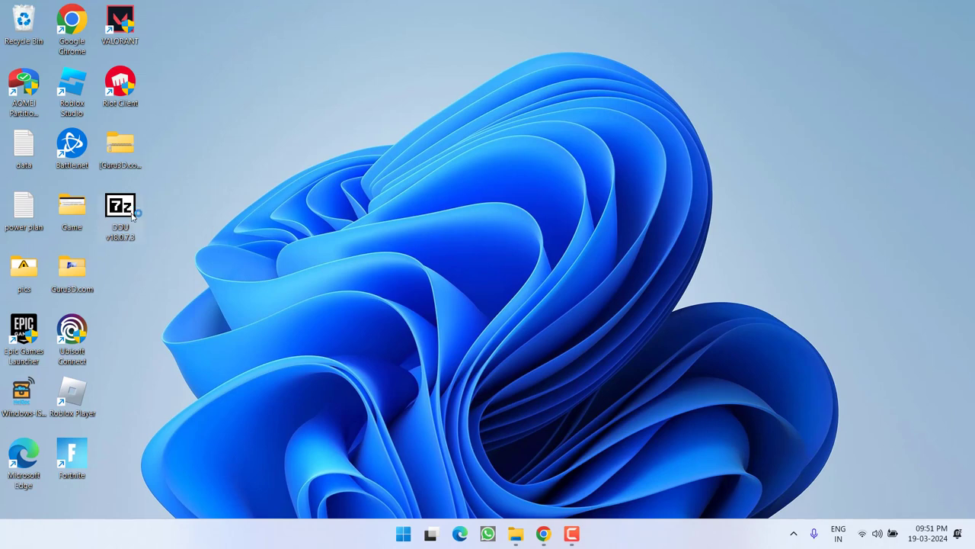
{"action": "double_click", "coordinate": [119, 205]}
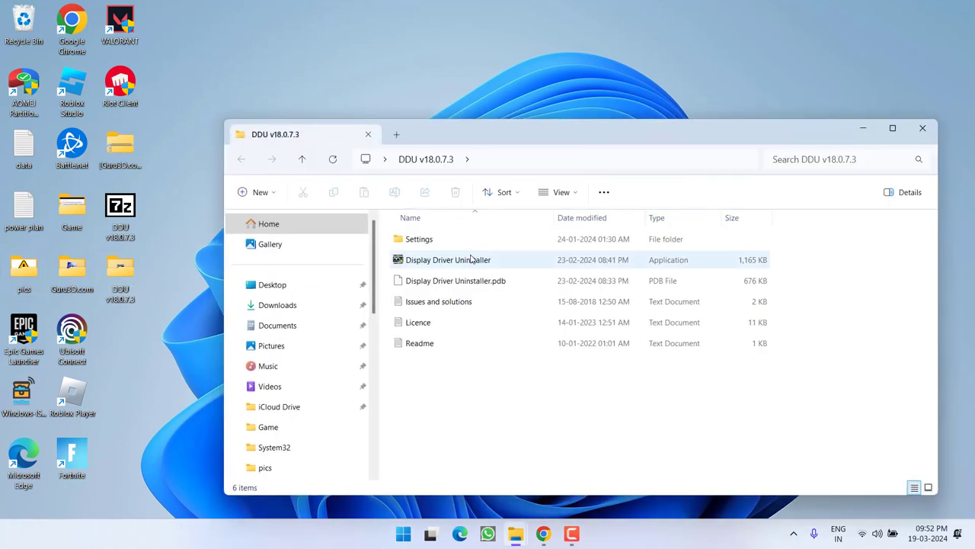
Step: Run Display Driver Uninstaller as administrator from the DDU v18.0.7.3 folder
{"action": "left_click", "coordinate": [448, 259]}
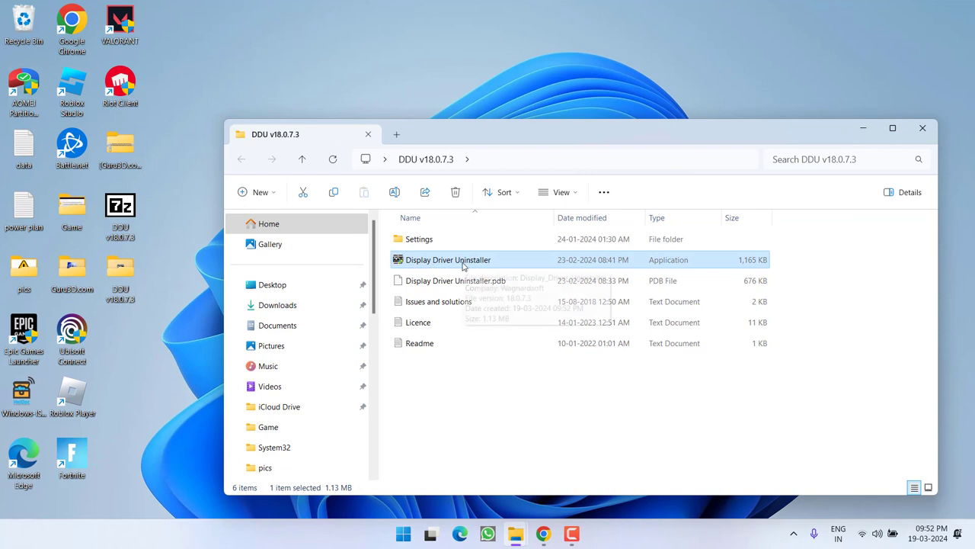
{"action": "right_click", "coordinate": [448, 259]}
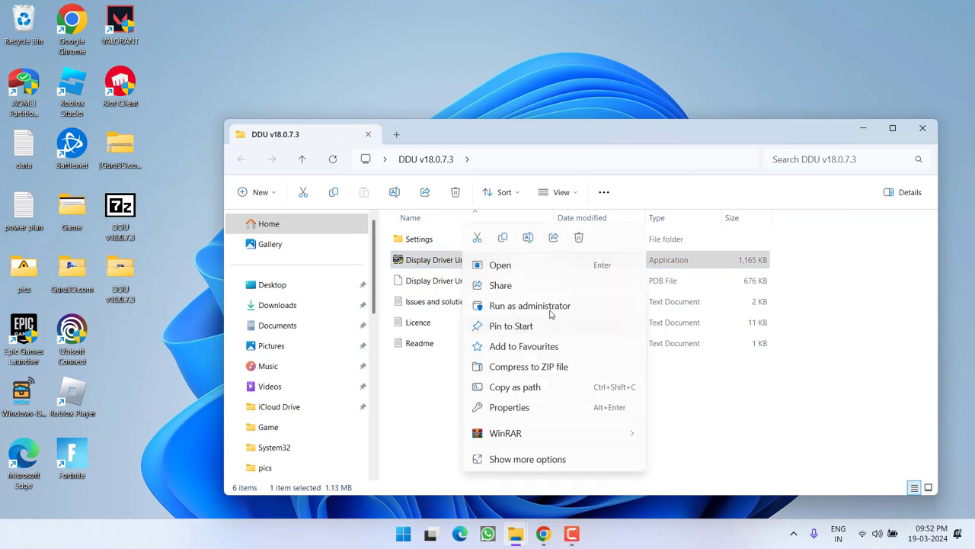
{"action": "left_click", "coordinate": [529, 305]}
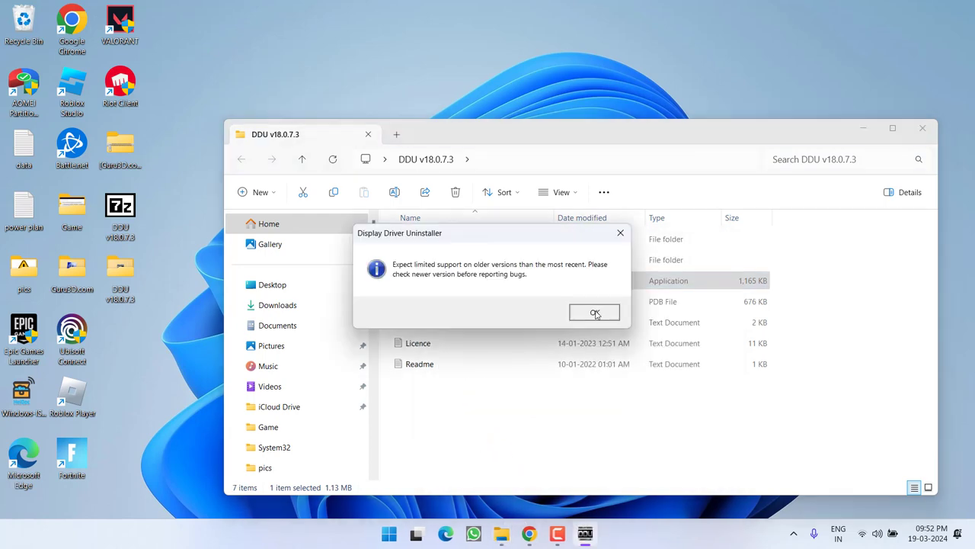
Step: Dismiss the version notice, first-launch warning, Options window and Safe Mode recommendation
{"action": "left_click", "coordinate": [595, 312]}
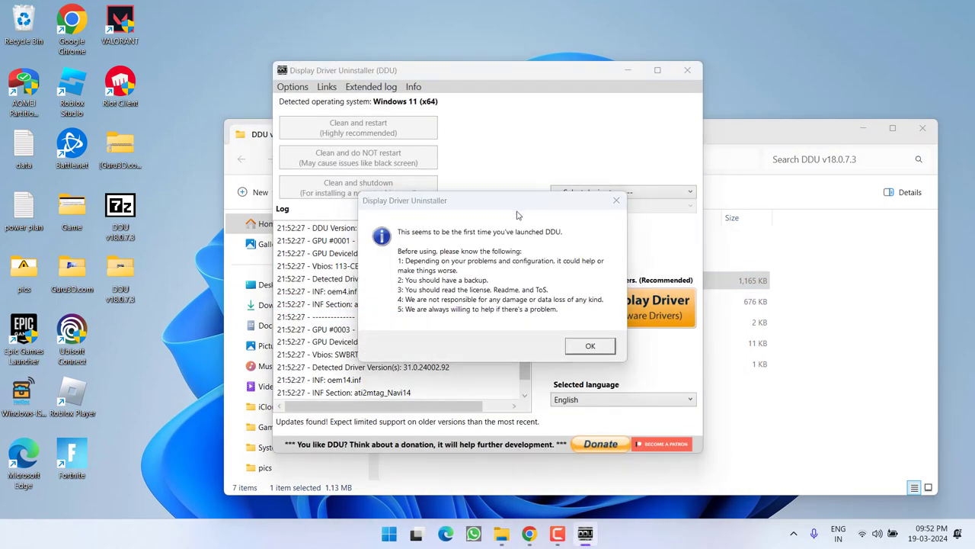
{"action": "left_click", "coordinate": [590, 345]}
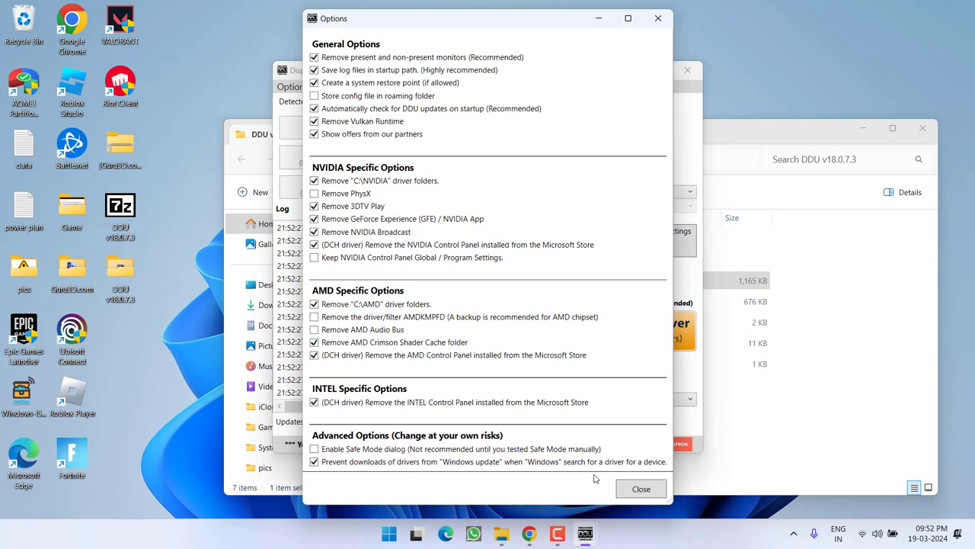
{"action": "left_click", "coordinate": [641, 489]}
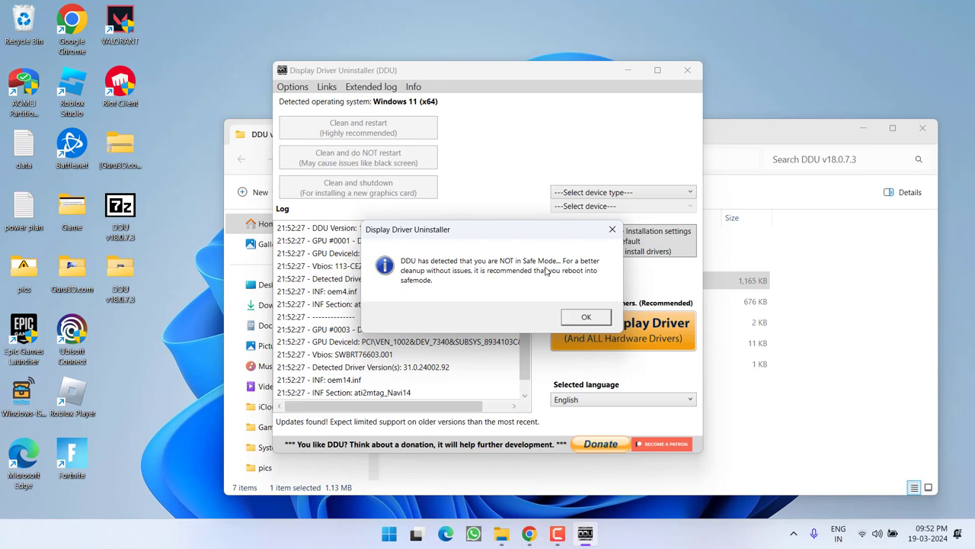
{"action": "mouse_move", "coordinate": [487, 229]}
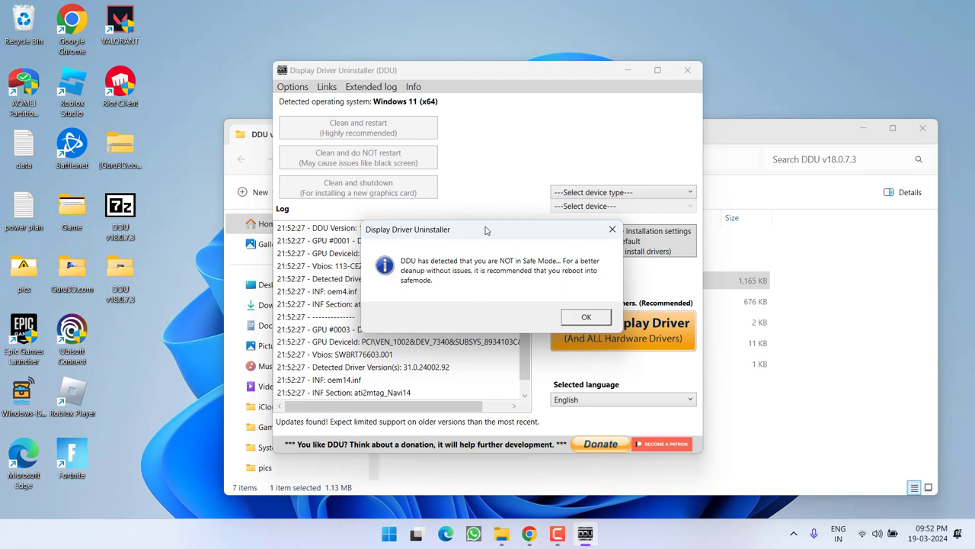
{"action": "mouse_move", "coordinate": [405, 275]}
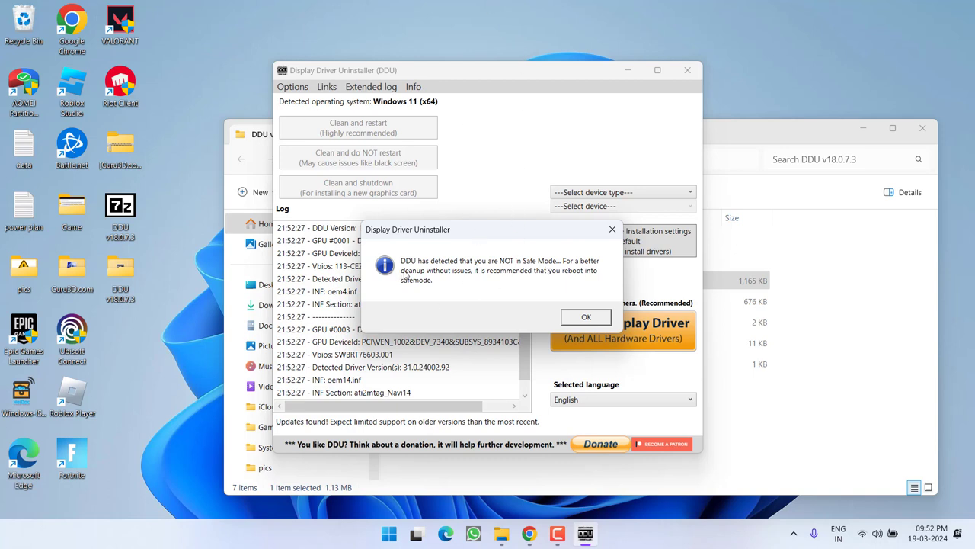
{"action": "left_click", "coordinate": [586, 316]}
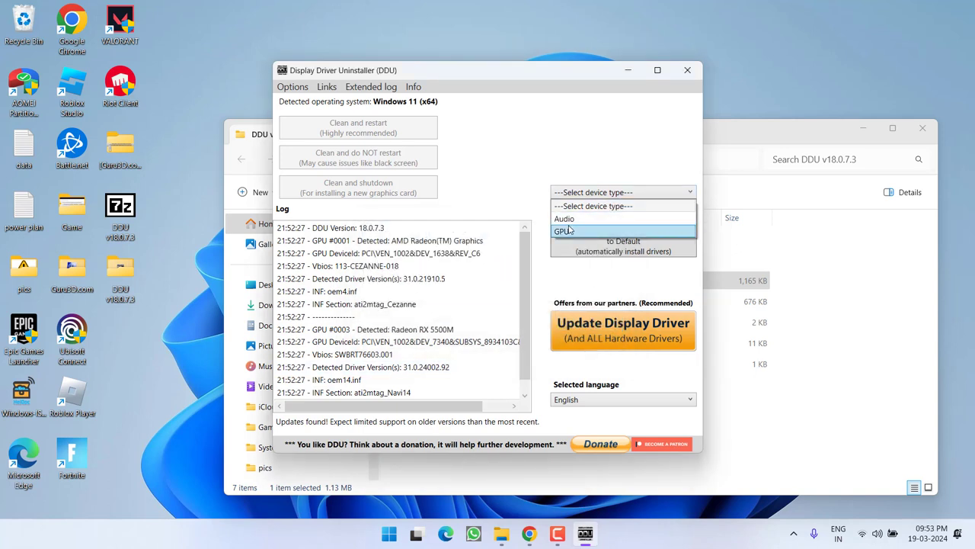
Step: Choose GPU as the device type so AMD is selected for cleaning
{"action": "left_click", "coordinate": [564, 231]}
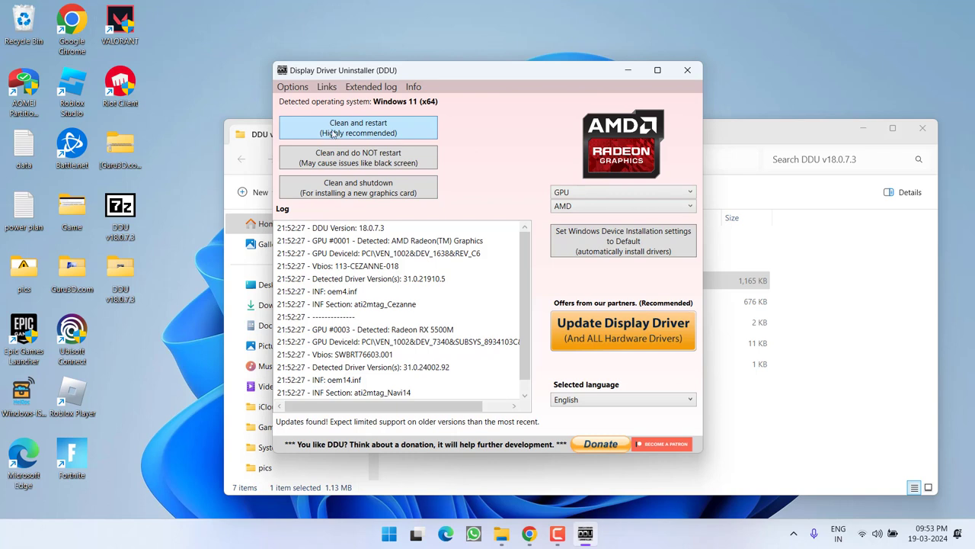
{"action": "mouse_move", "coordinate": [358, 127]}
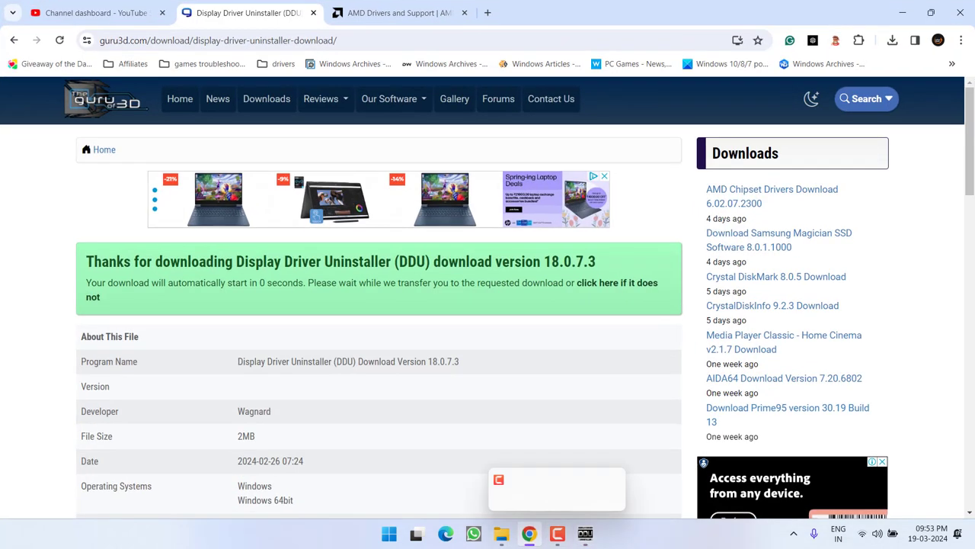
Step: On the AMD support page, open the detected AMD Radeon RX 5500M drivers
{"action": "left_click", "coordinate": [396, 13]}
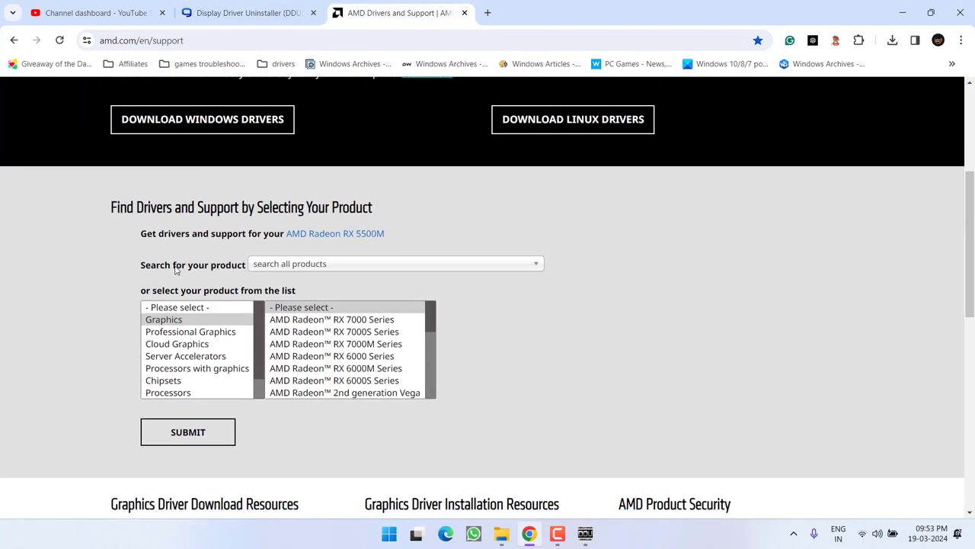
{"action": "left_click", "coordinate": [395, 263]}
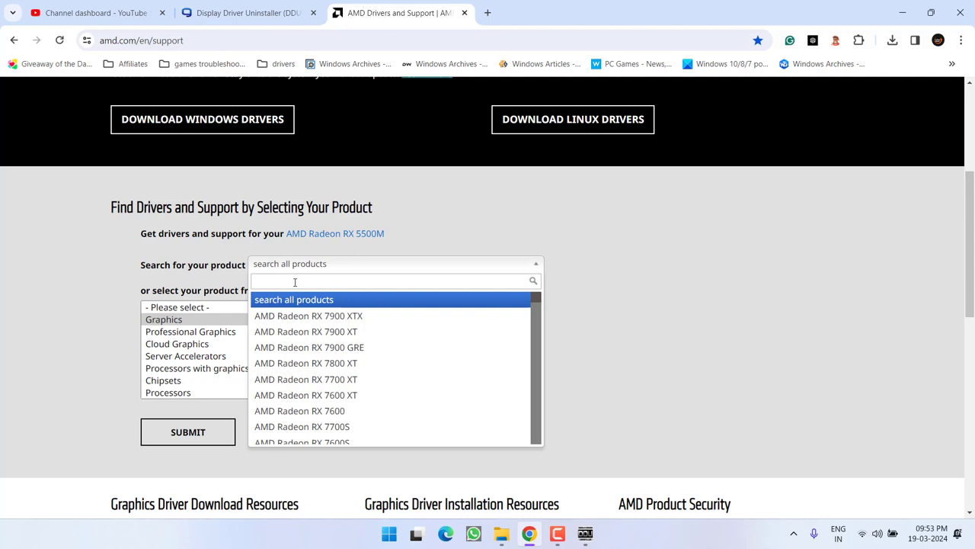
{"action": "mouse_move", "coordinate": [320, 244]}
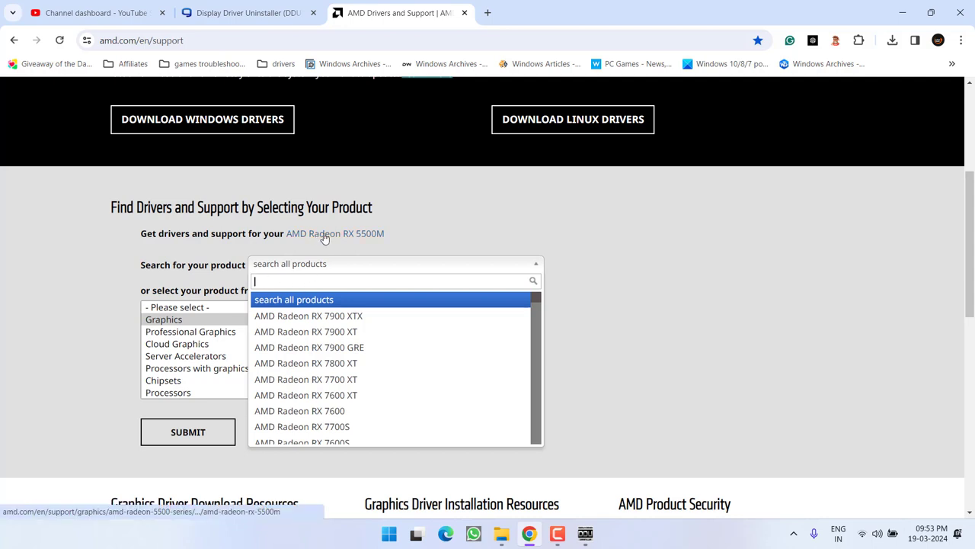
{"action": "left_click", "coordinate": [335, 234]}
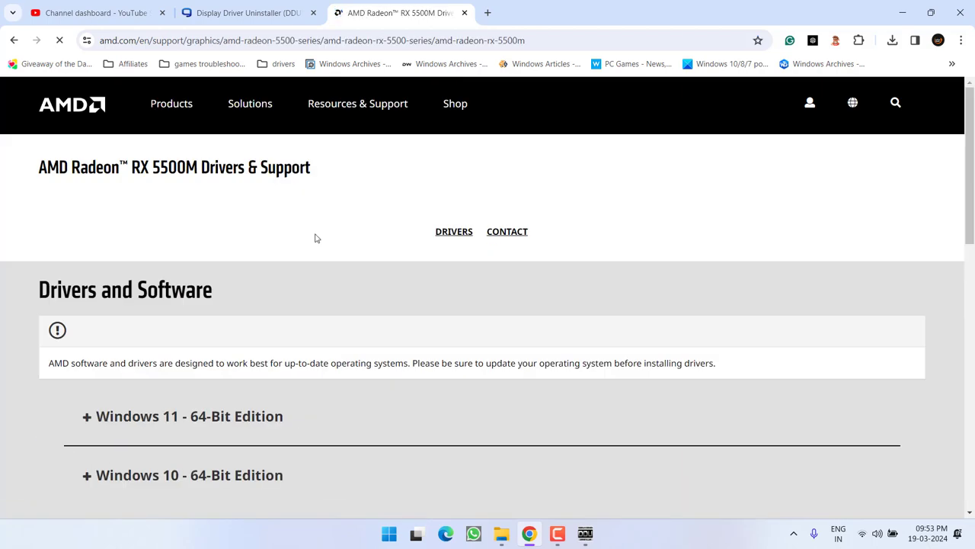
Step: Expand Windows 11 - 64-Bit Edition and download the Auto-Detect and Install tool
{"action": "scroll", "scroll_direction": "down", "scroll_amount": 3}
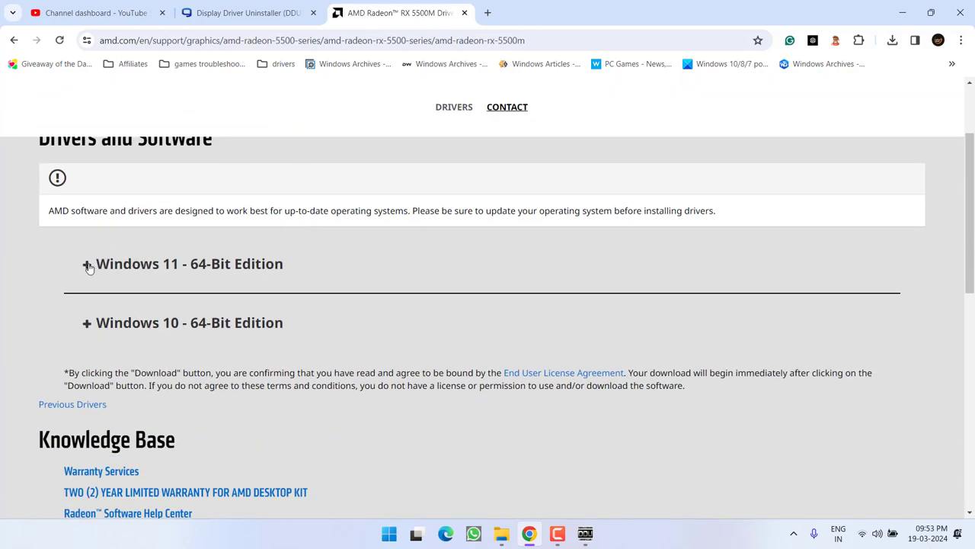
{"action": "left_click", "coordinate": [87, 263]}
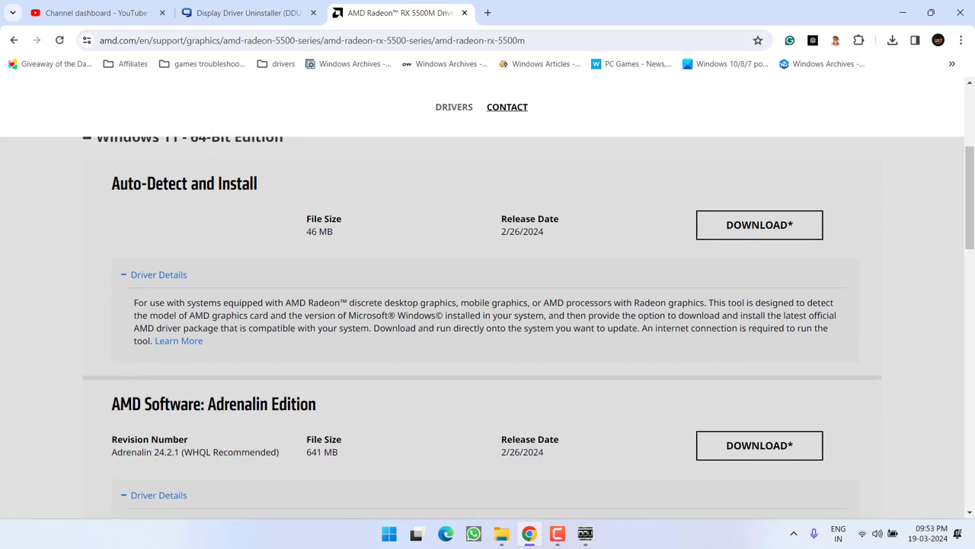
{"action": "double_click", "coordinate": [184, 183]}
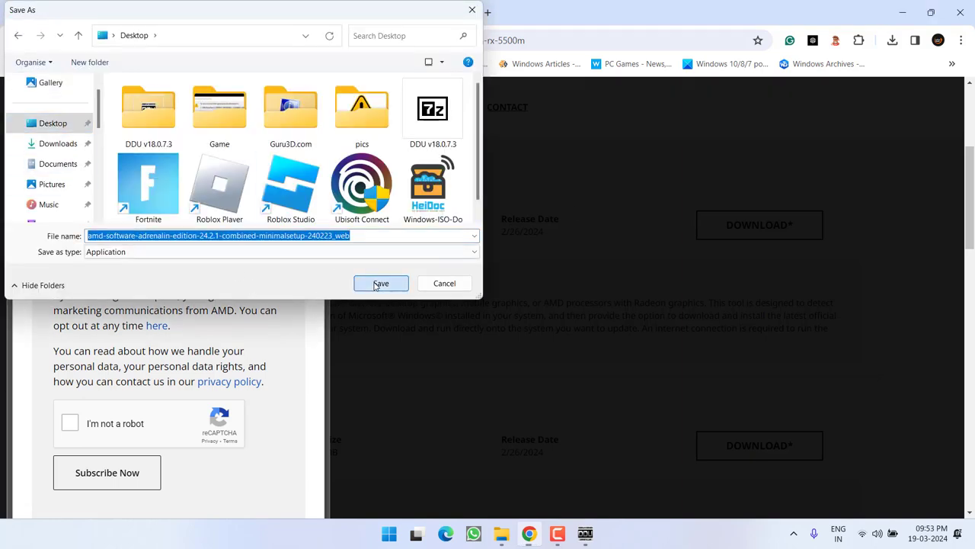
Step: Save the AMD Adrenalin 24.2.1 minimal setup to the Desktop
{"action": "left_click", "coordinate": [380, 283]}
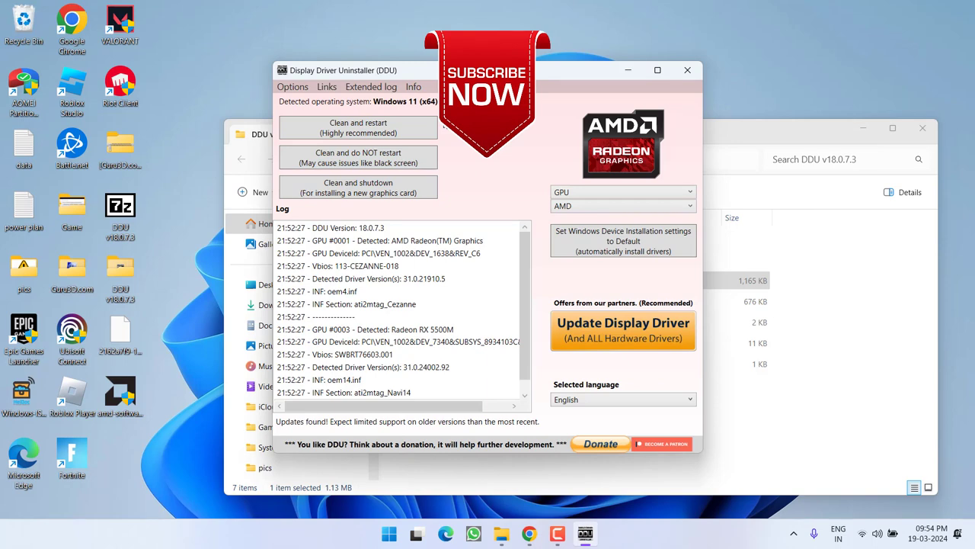
{"action": "mouse_move", "coordinate": [720, 59]}
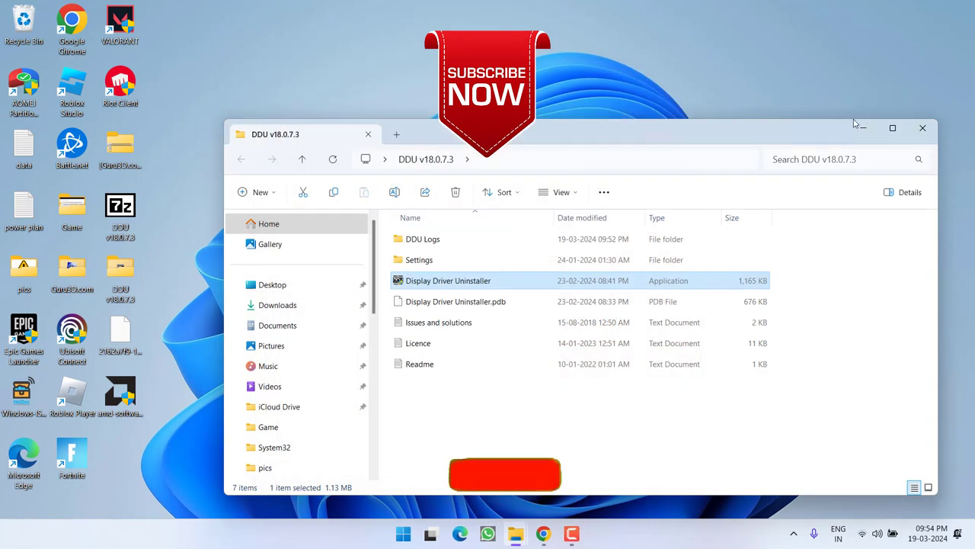
Step: Move the DDU folder window out of the way to reveal the desktop
{"action": "left_click", "coordinate": [922, 127]}
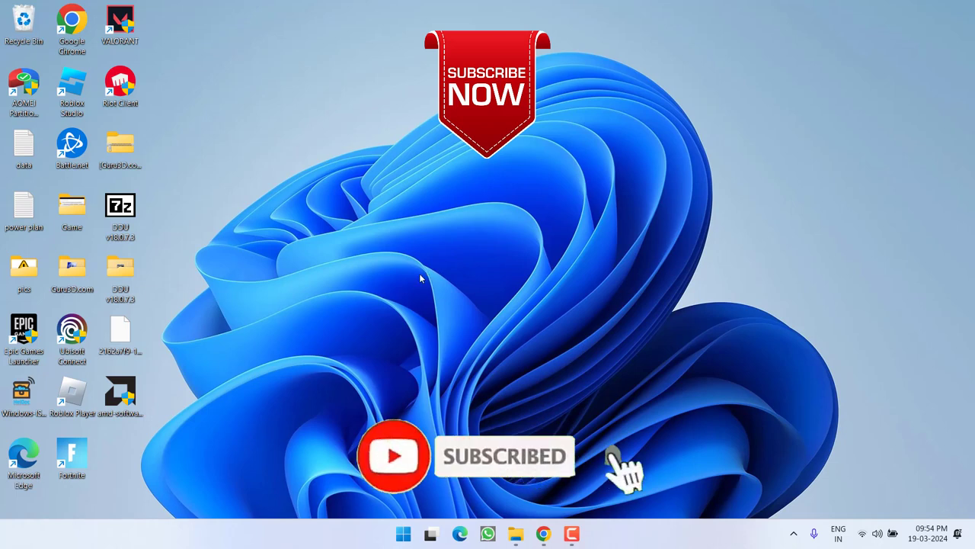